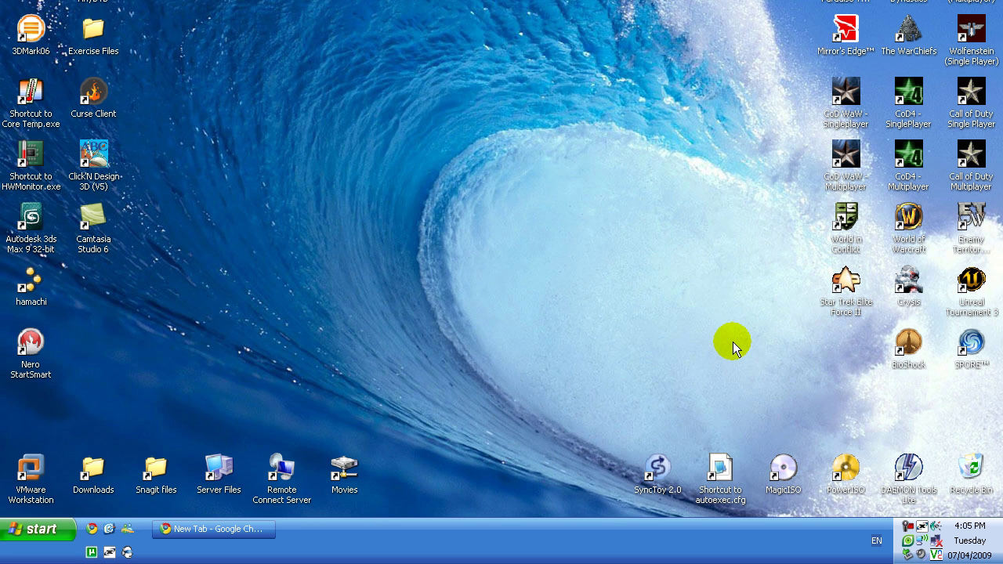
pyautogui.moveTo(527, 385)
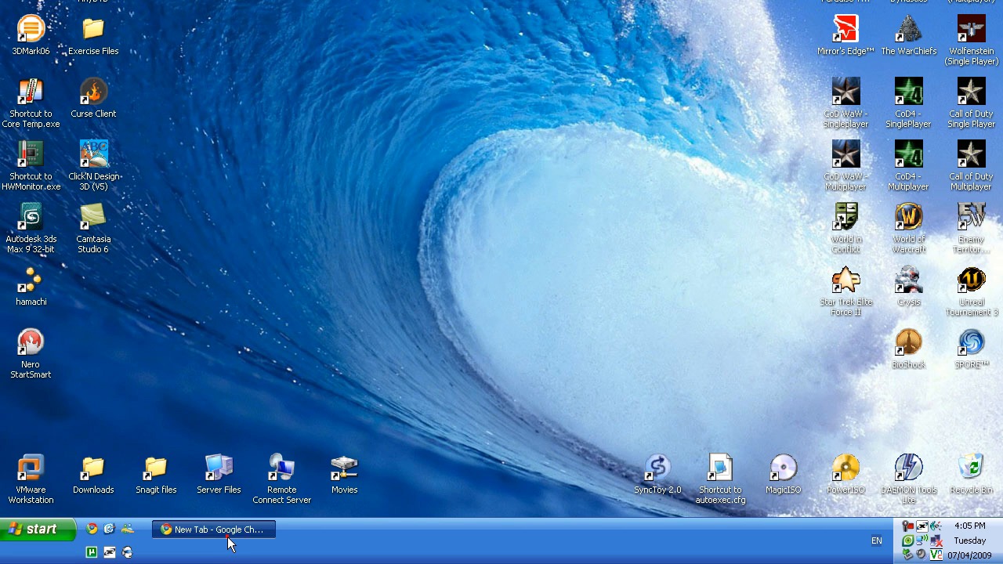
# - Restore Chrome and start the µTorrent for Windows download from utorrent.com
pyautogui.click(213, 530)
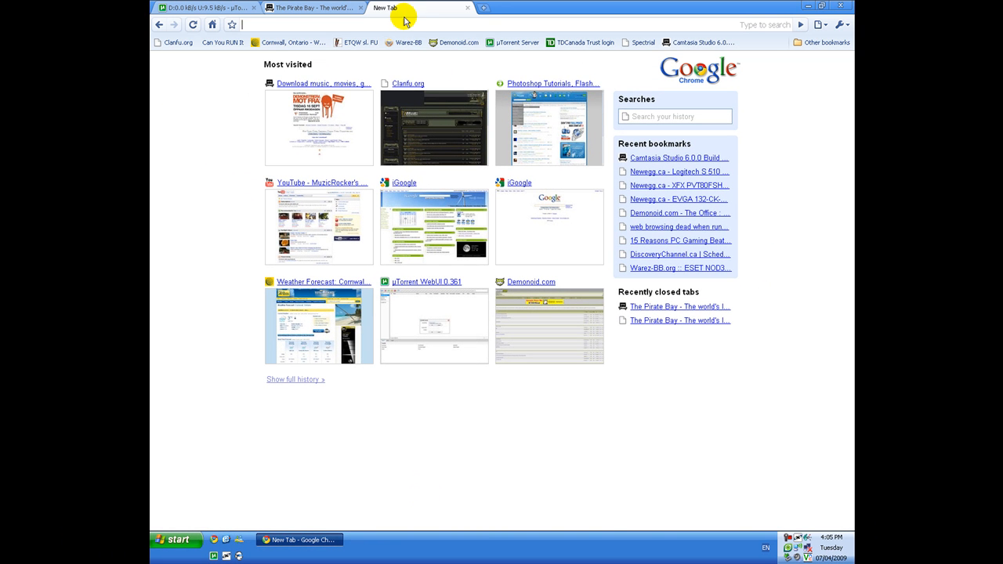
pyautogui.moveTo(398, 18)
pyautogui.write('http://utorrent.com/')
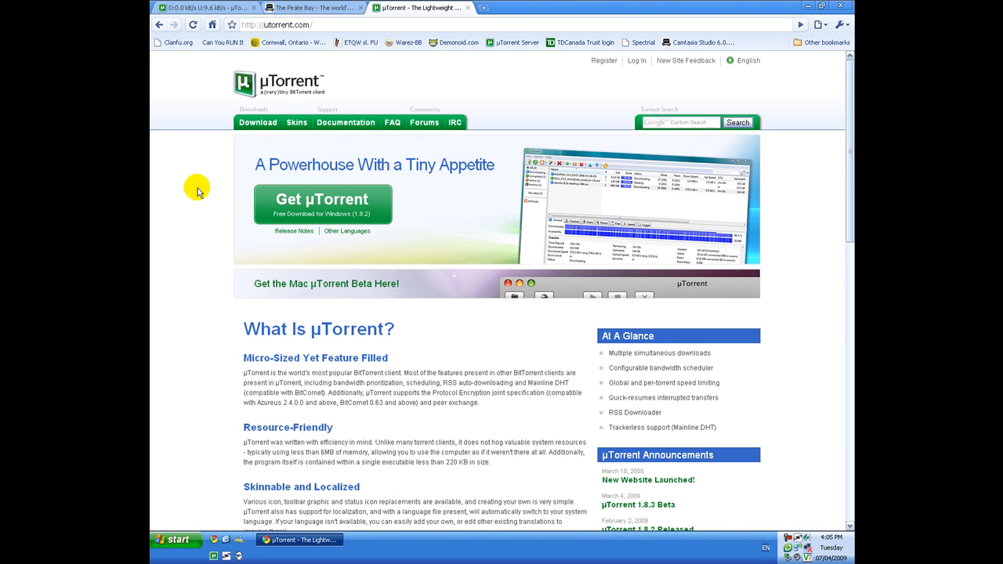
pyautogui.moveTo(188, 225)
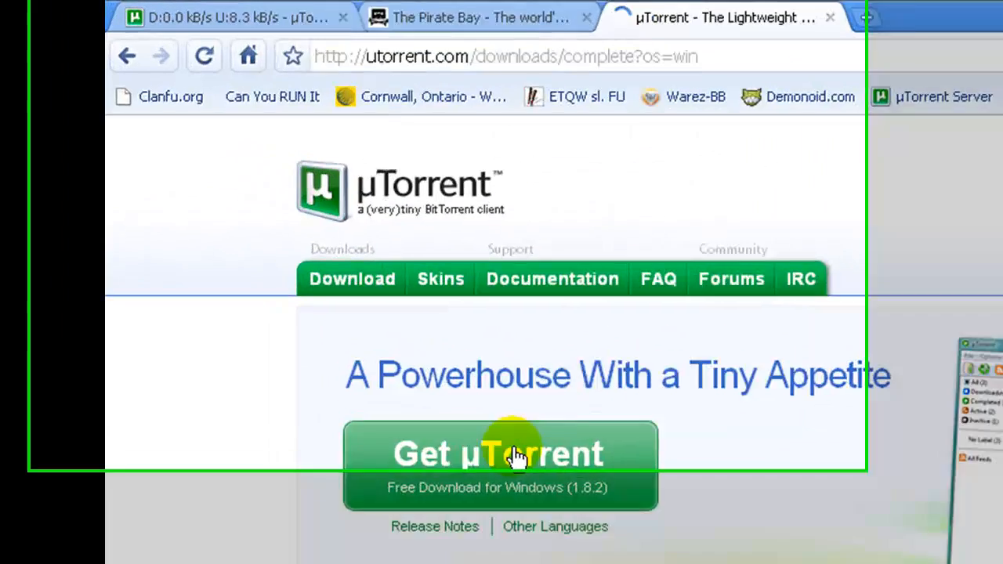
pyautogui.click(498, 453)
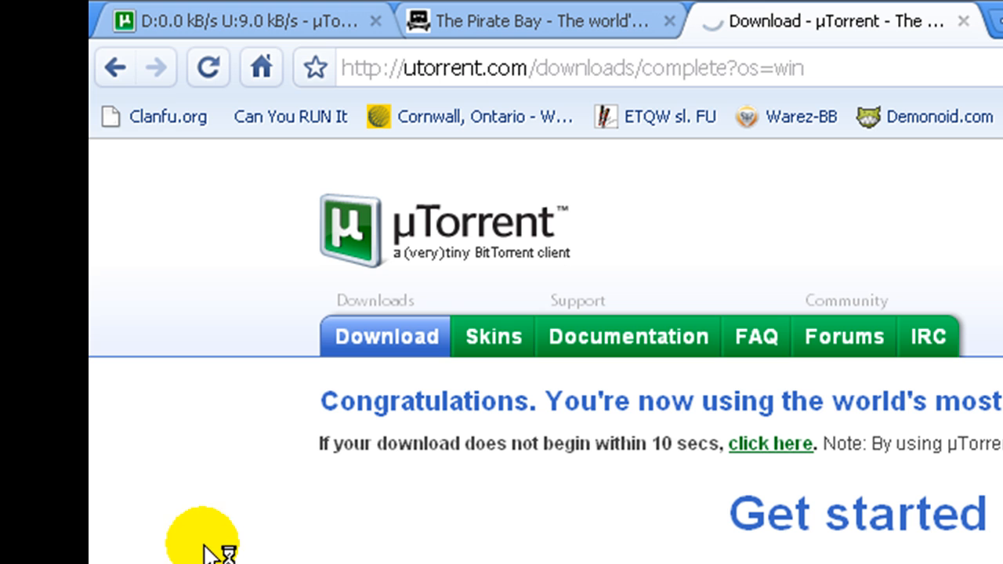
pyautogui.moveTo(423, 501)
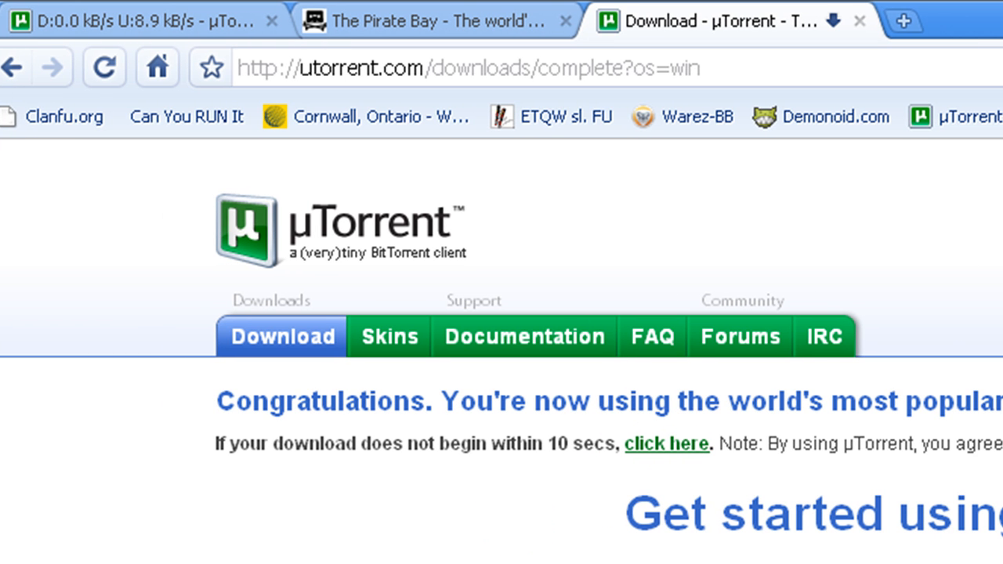
# - Scroll the download page while utorrent.exe finishes downloading
pyautogui.scroll(-3)
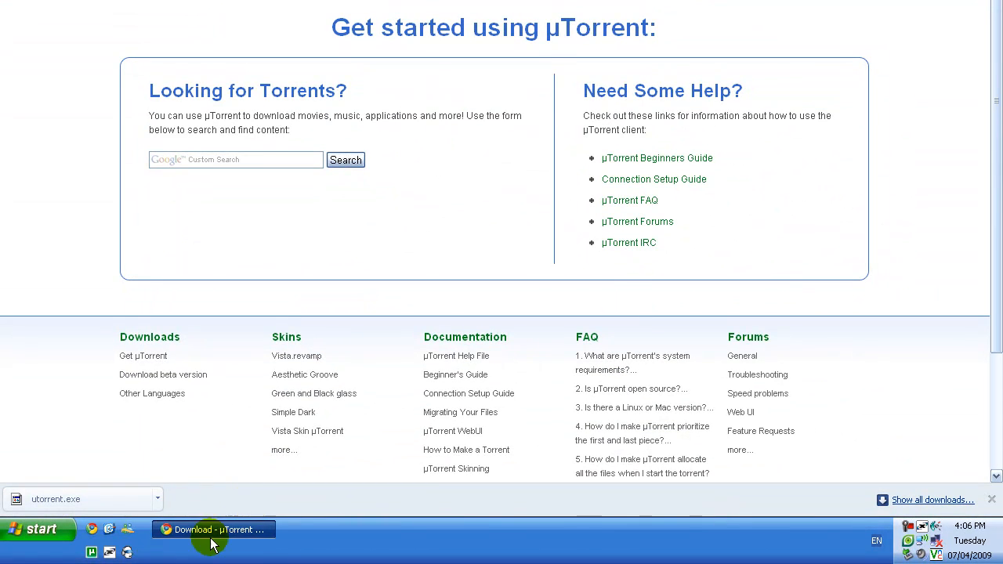
pyautogui.moveTo(63, 344)
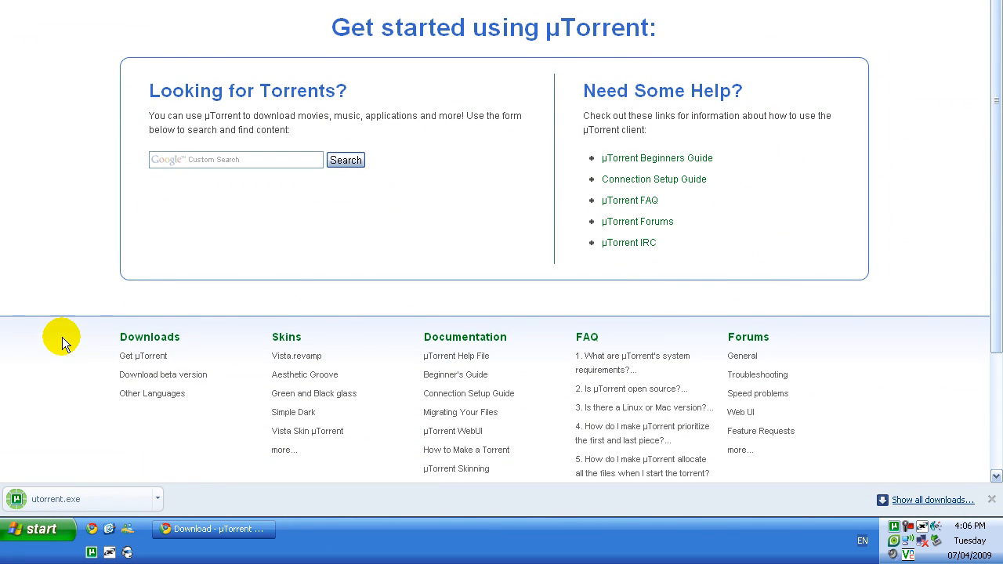
pyautogui.moveTo(906, 536)
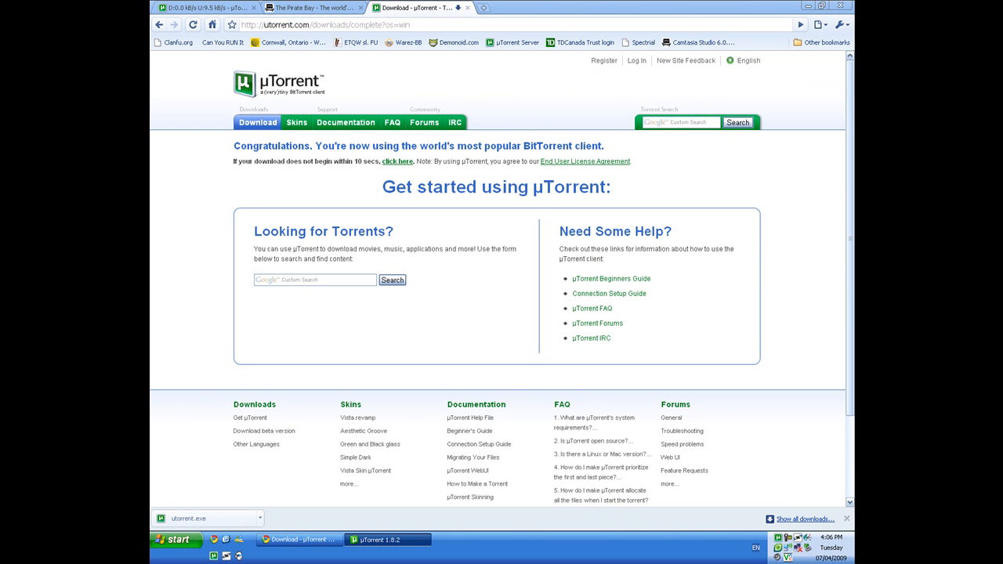
# - Bring up the µTorrent 1.8.2 client window from the taskbar
pyautogui.click(387, 539)
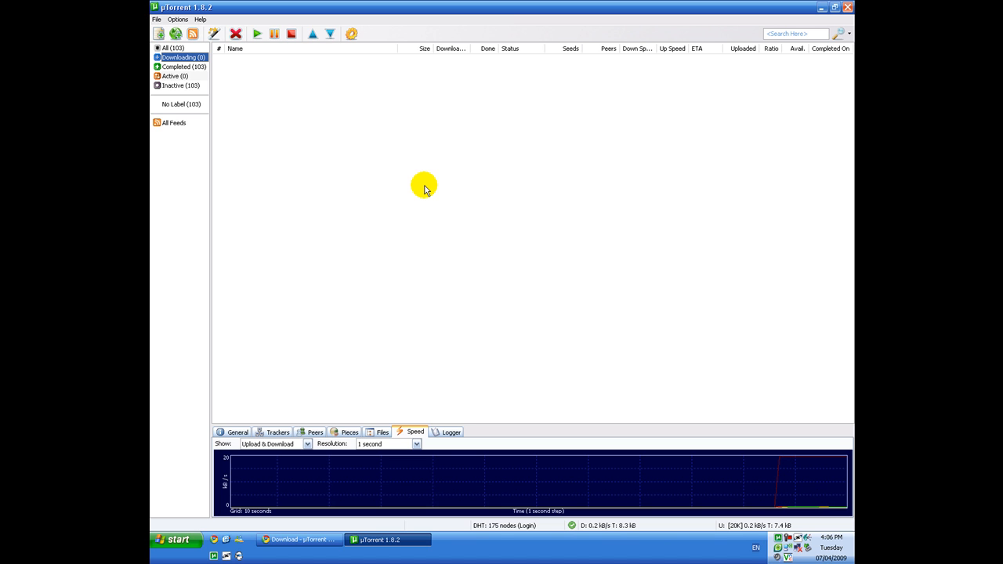
pyautogui.moveTo(431, 169)
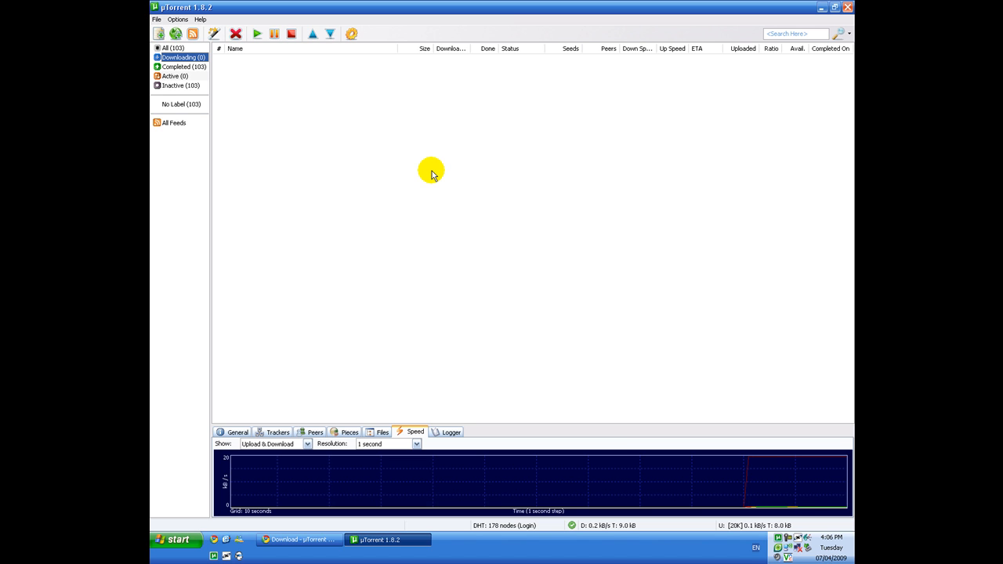
# - Minimize µTorrent and switch to The Pirate Bay tab in Chrome
pyautogui.click(297, 539)
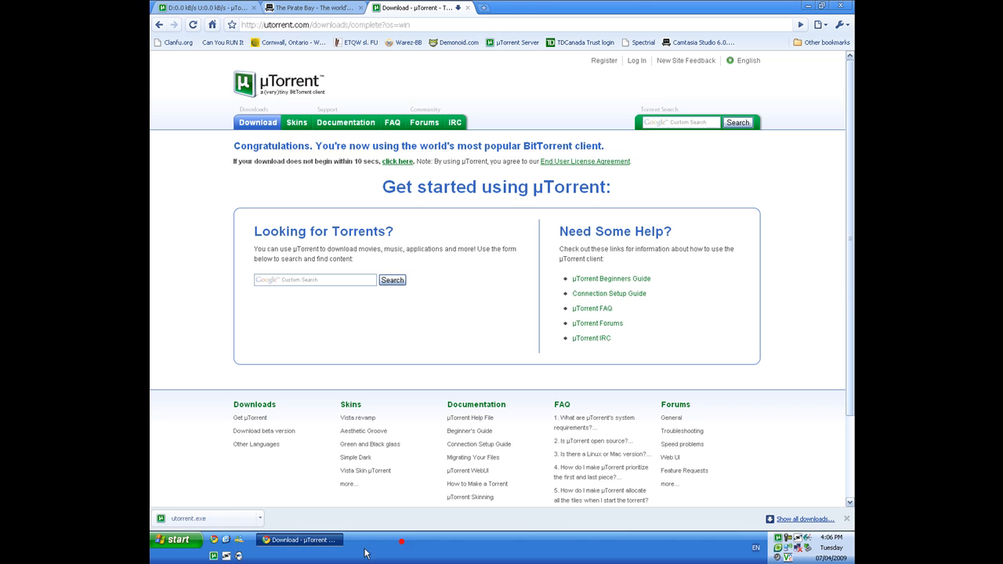
pyautogui.moveTo(327, 8)
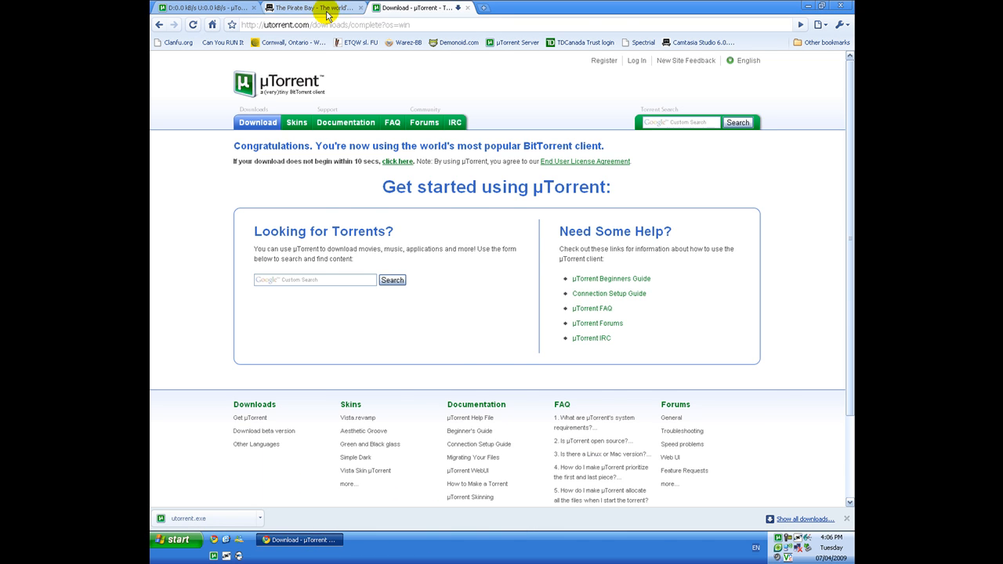
pyautogui.click(314, 7)
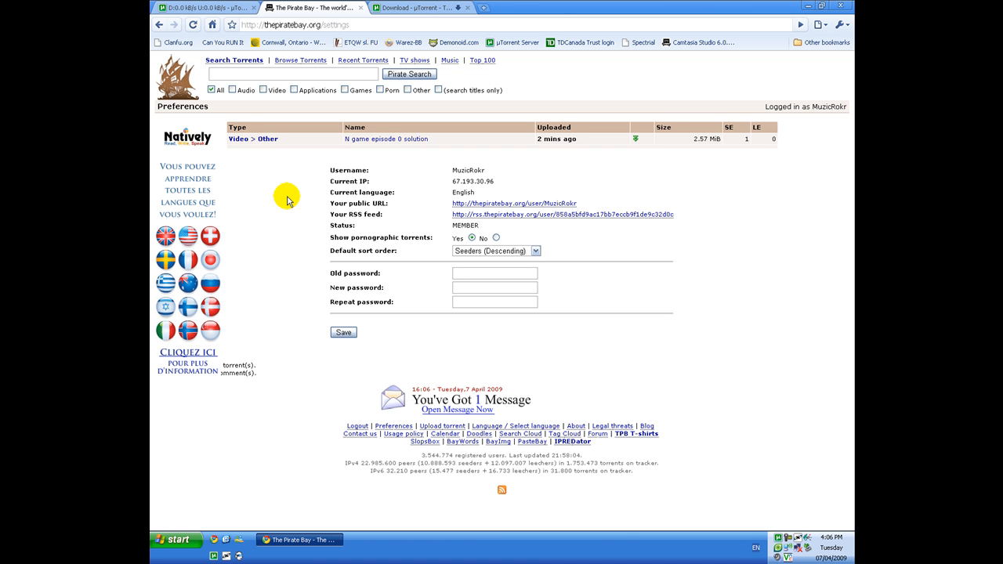
pyautogui.moveTo(379, 158)
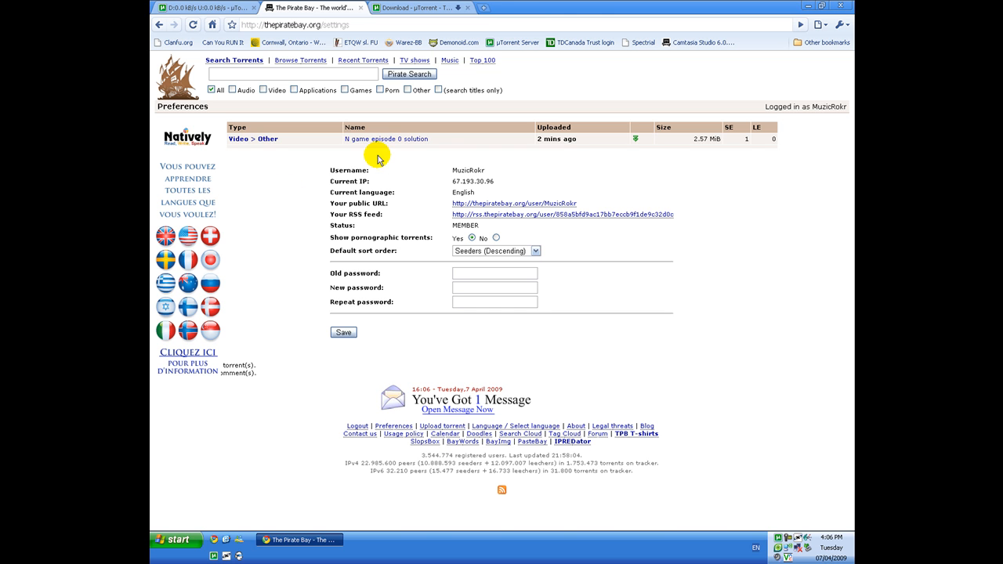
pyautogui.moveTo(363, 150)
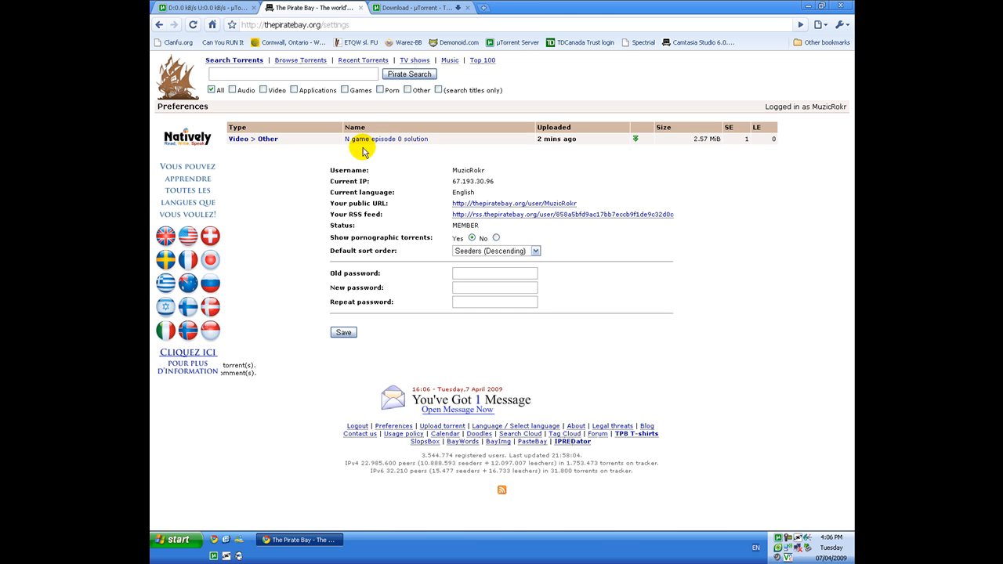
pyautogui.moveTo(502, 159)
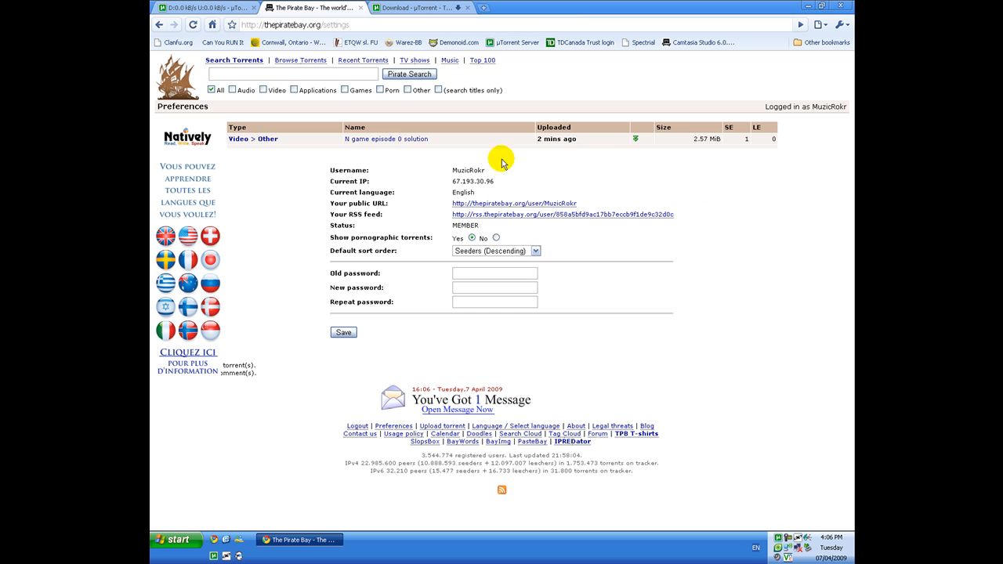
pyautogui.moveTo(707, 171)
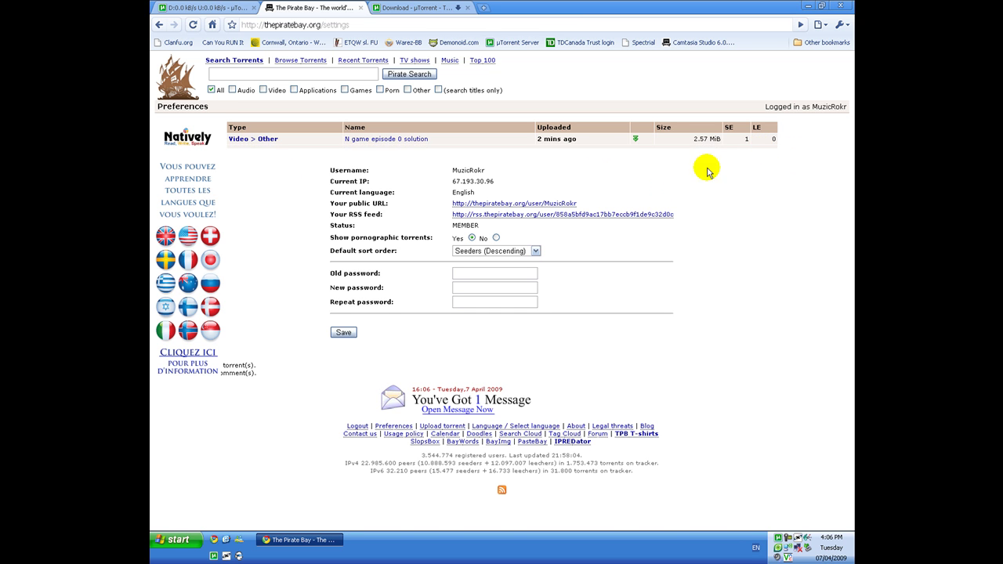
pyautogui.moveTo(636, 147)
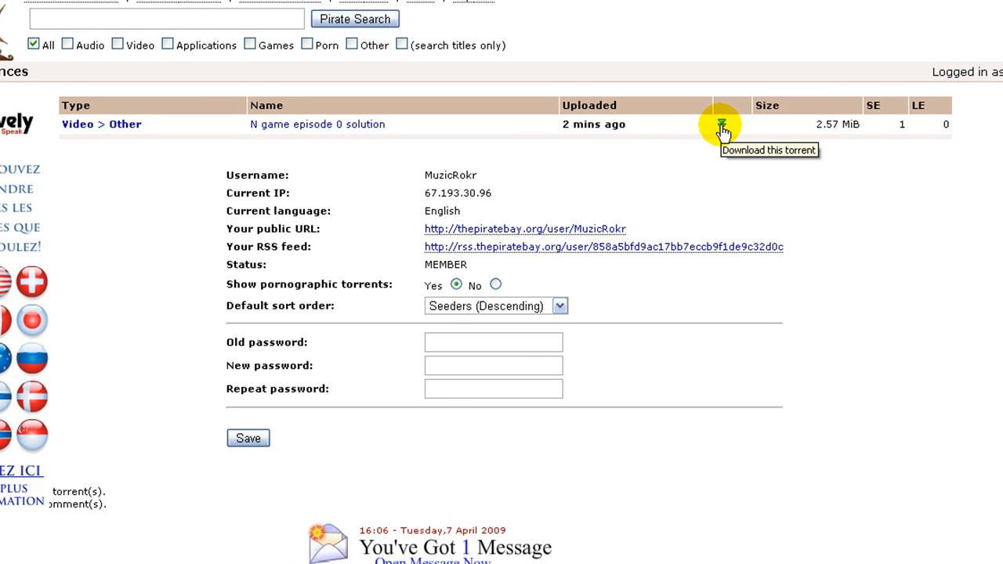
pyautogui.moveTo(348, 129)
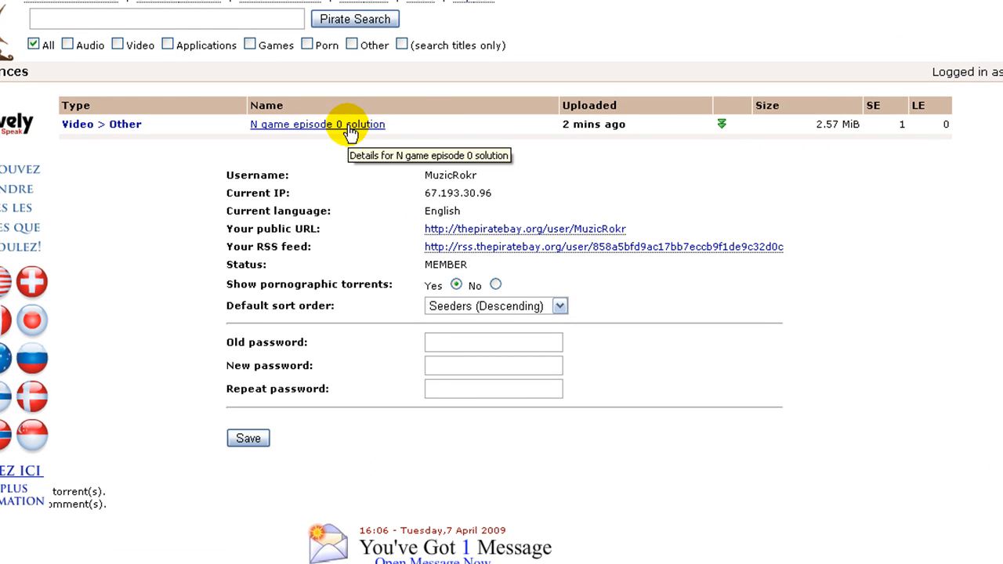
# - Open the details page for the N game episode 0 solution torrent
pyautogui.click(317, 124)
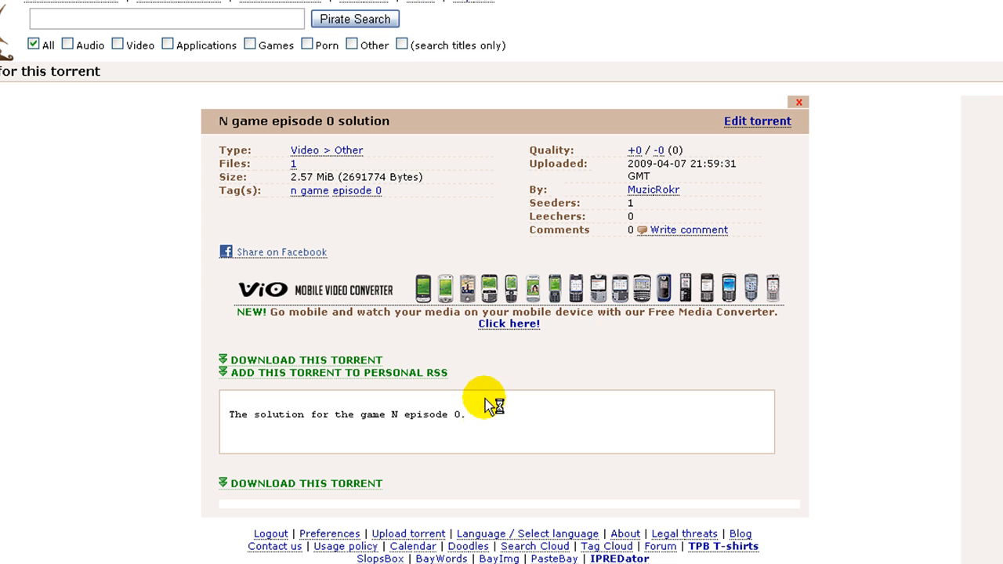
pyautogui.moveTo(290, 216)
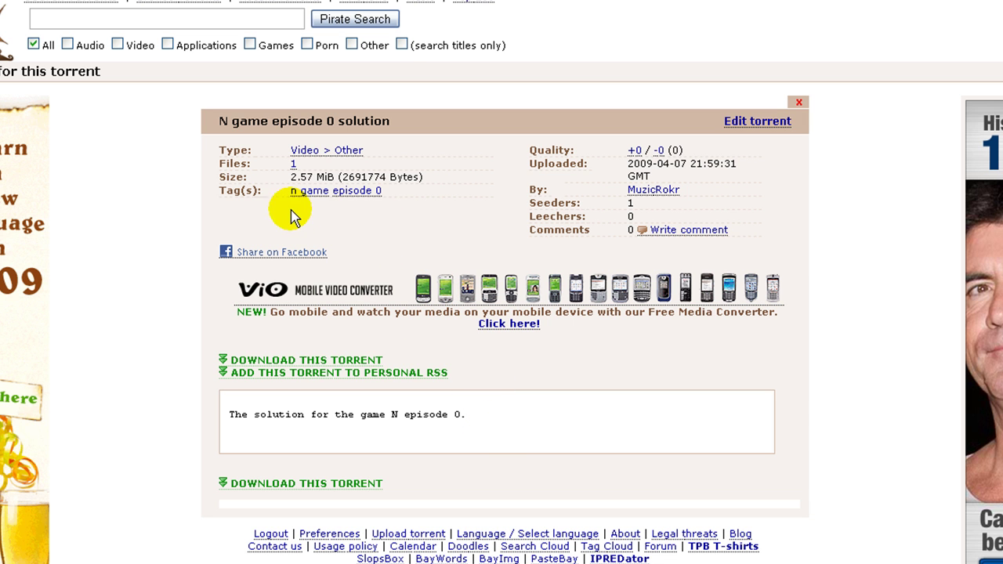
pyautogui.moveTo(298, 172)
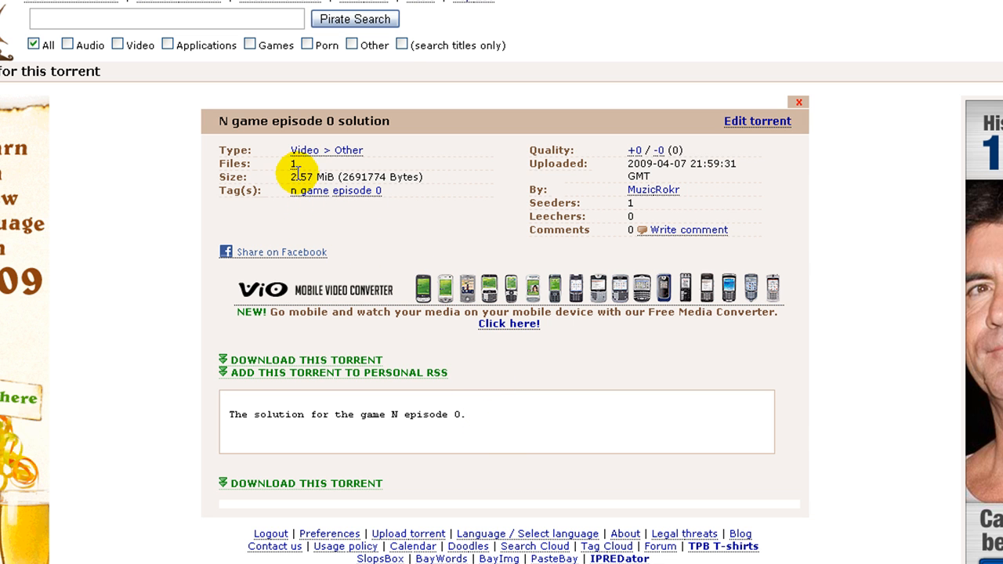
pyautogui.moveTo(530, 157)
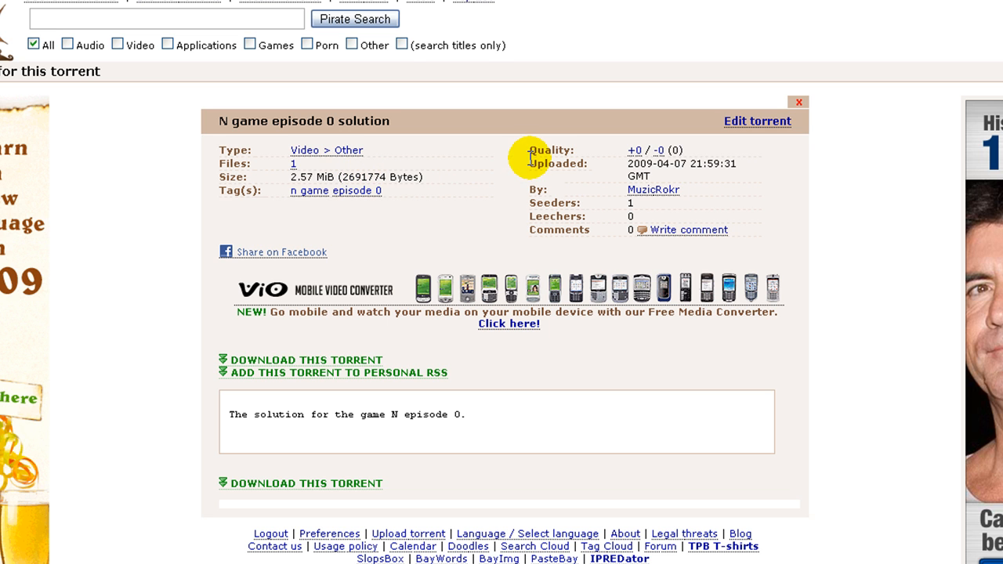
pyautogui.moveTo(498, 194)
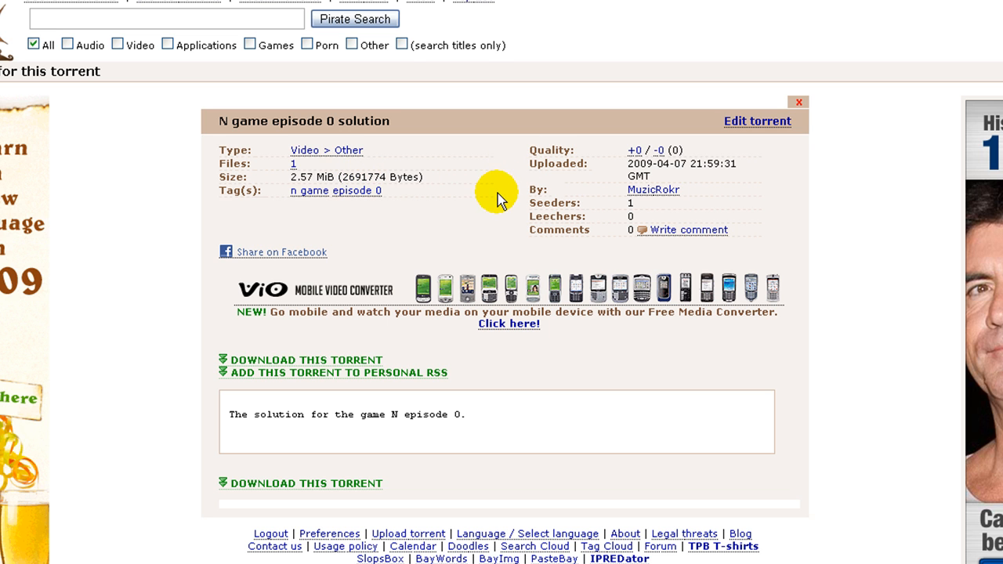
pyautogui.moveTo(179, 442)
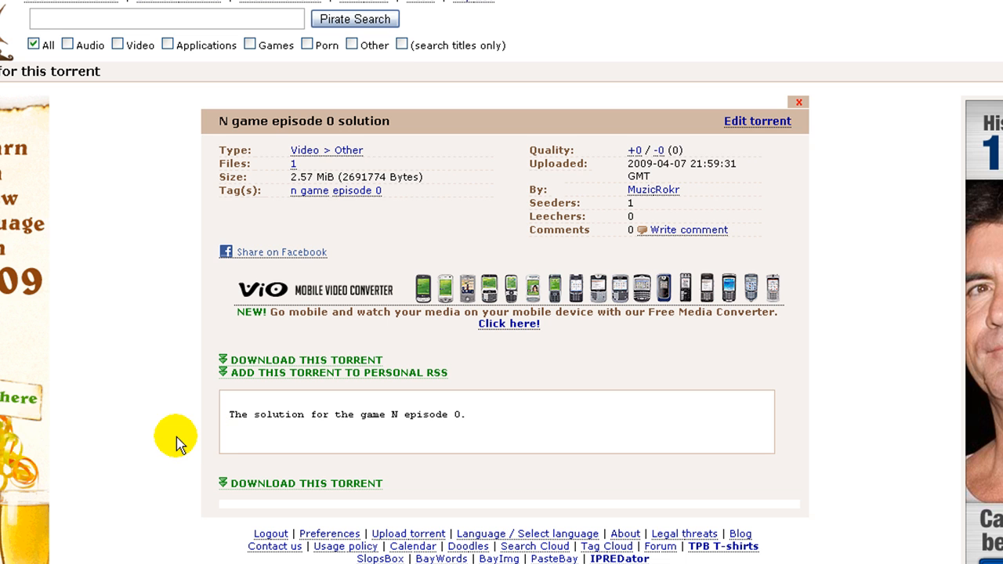
pyautogui.moveTo(195, 433)
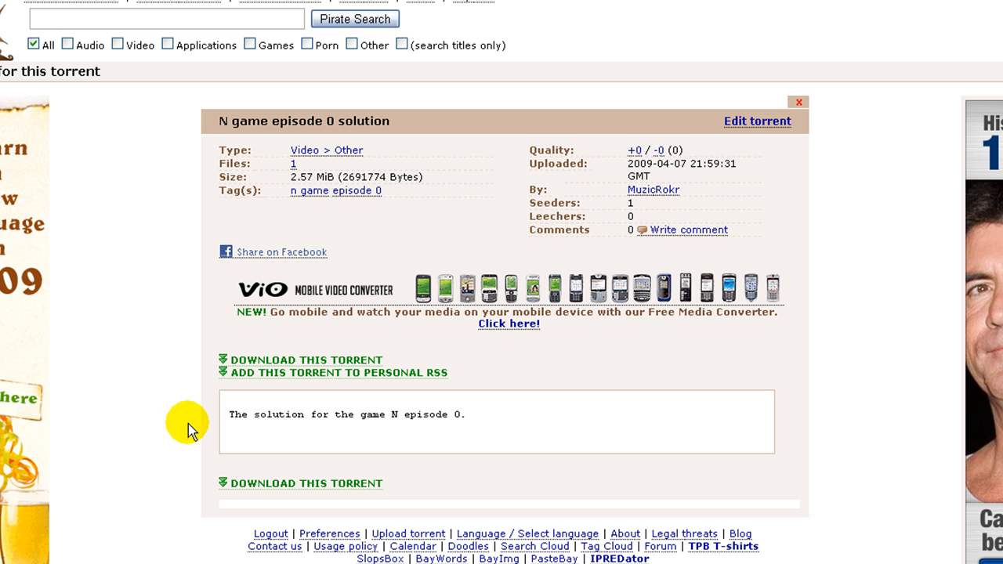
pyautogui.moveTo(97, 420)
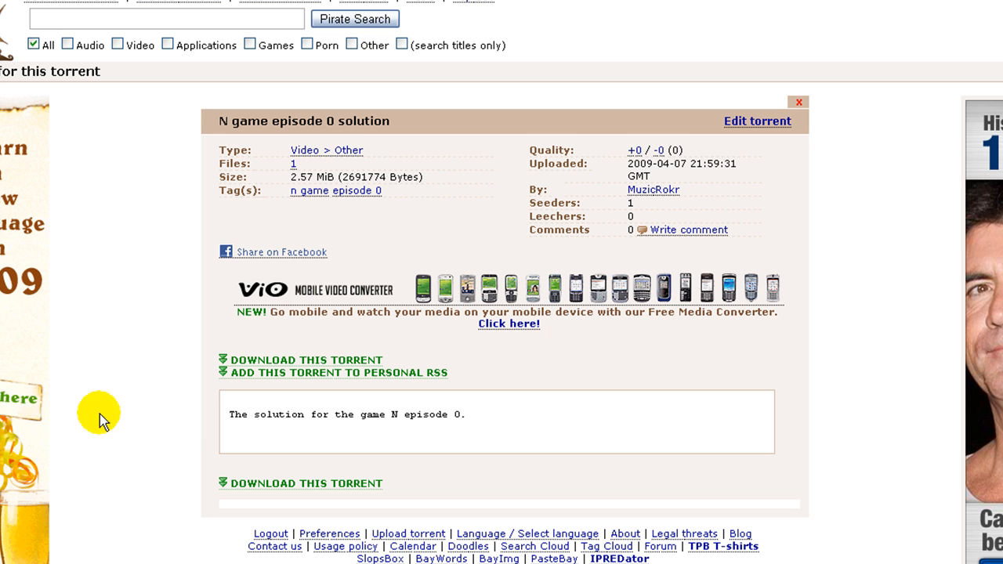
pyautogui.moveTo(284, 364)
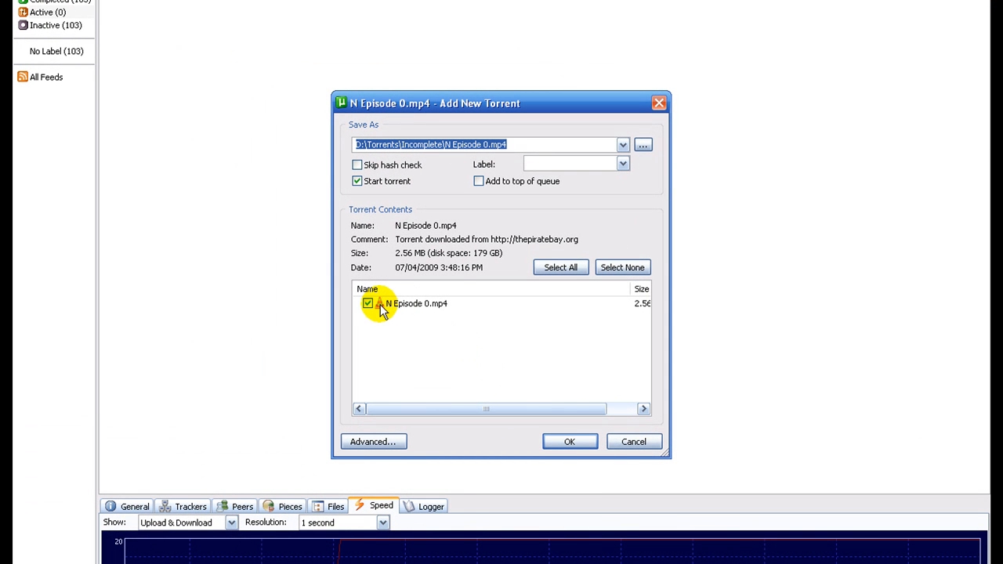
pyautogui.moveTo(453, 376)
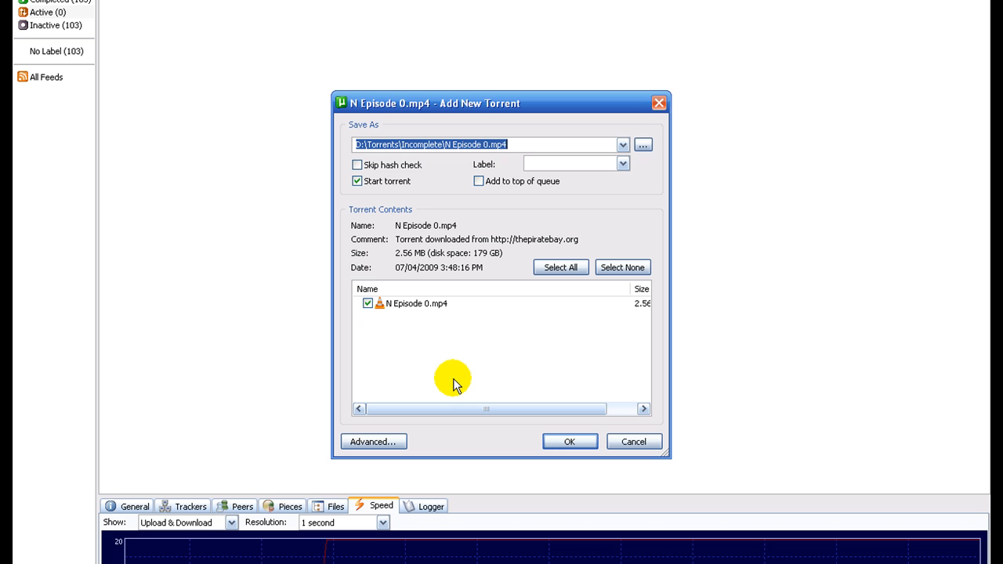
pyautogui.moveTo(624, 286)
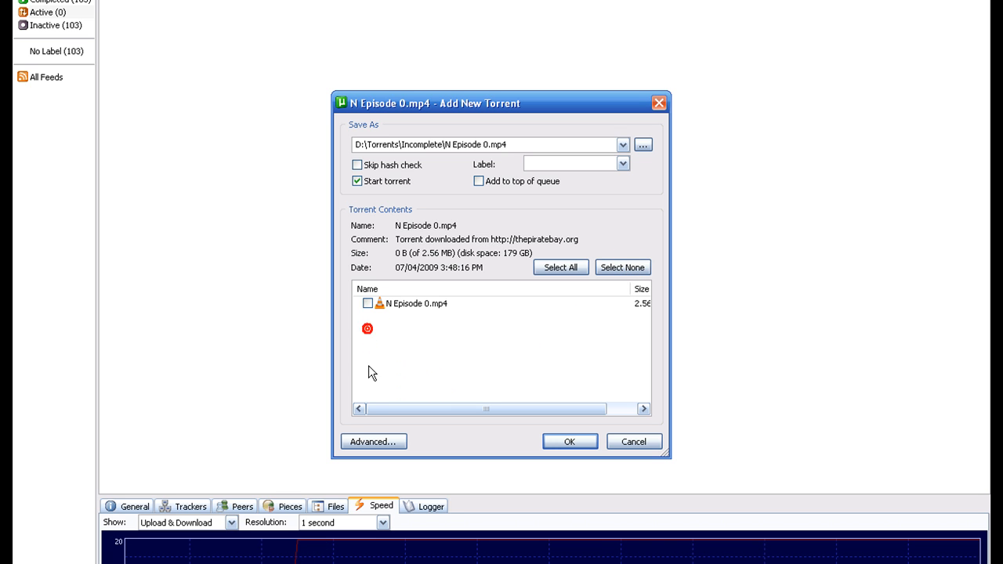
# - Select all files so N Episode 0.mp4 is checked for download
pyautogui.click(561, 266)
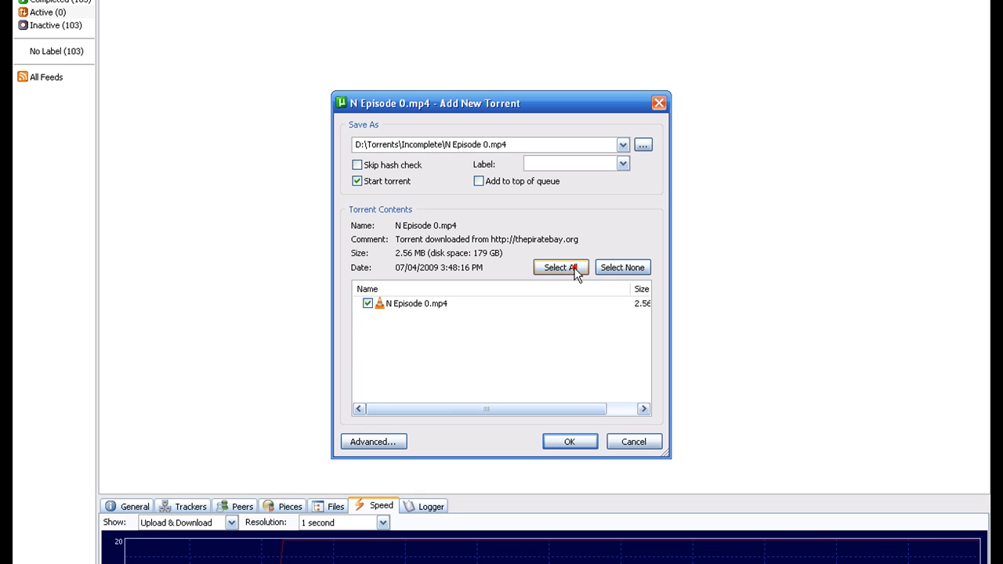
pyautogui.moveTo(492, 354)
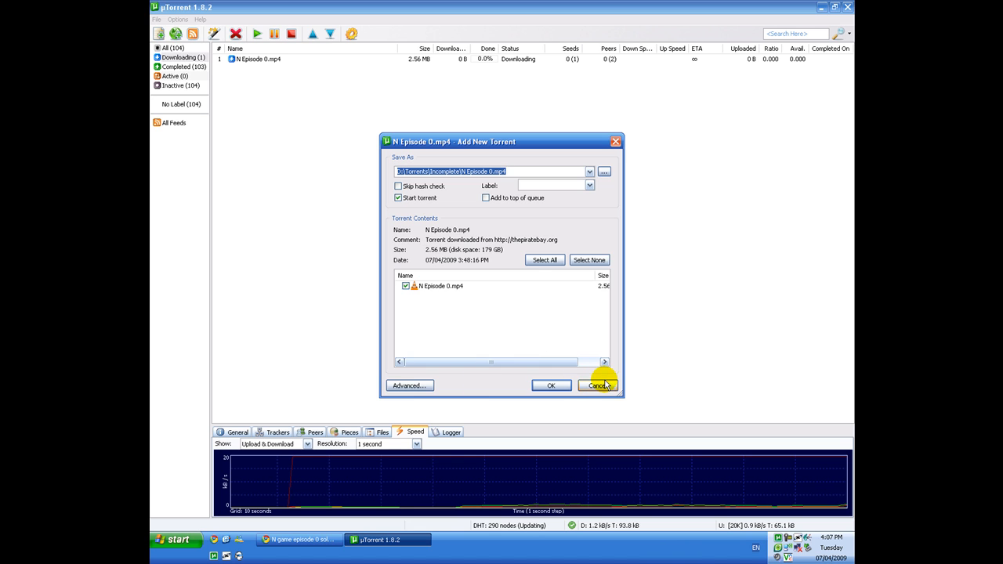
# - Confirm the Add New Torrent dialog so N Episode 0.mp4 starts downloading
pyautogui.click(599, 386)
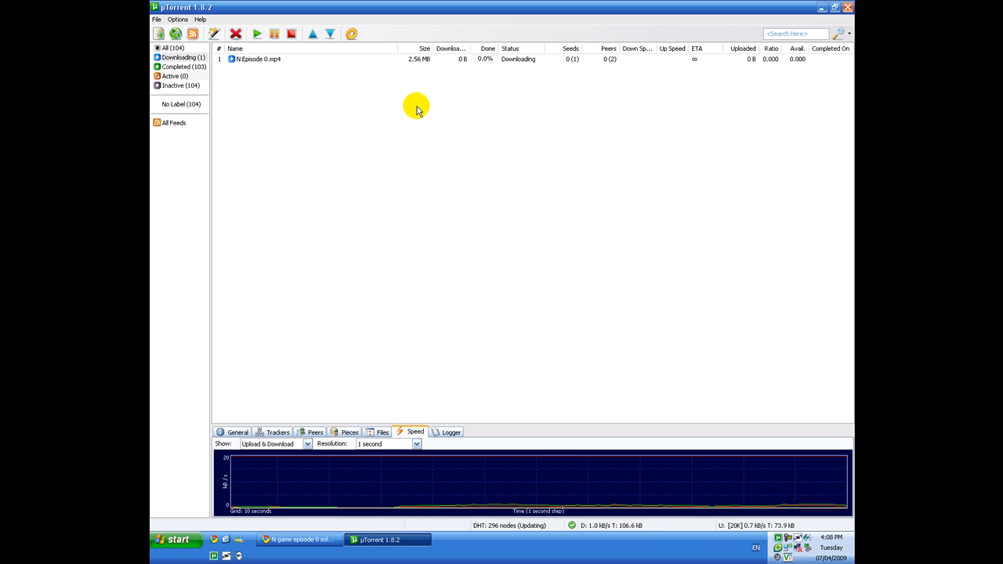
pyautogui.moveTo(417, 169)
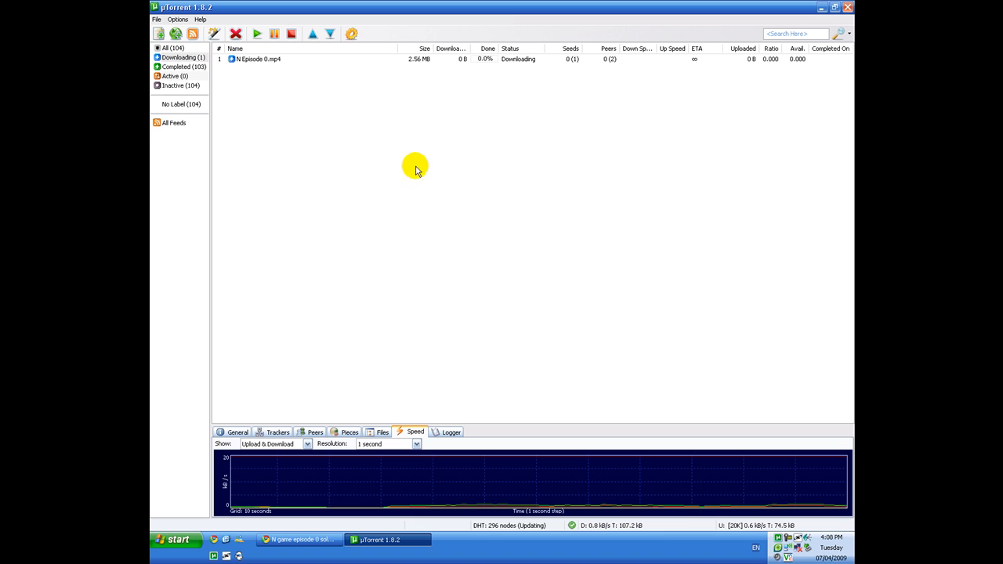
pyautogui.moveTo(384, 223)
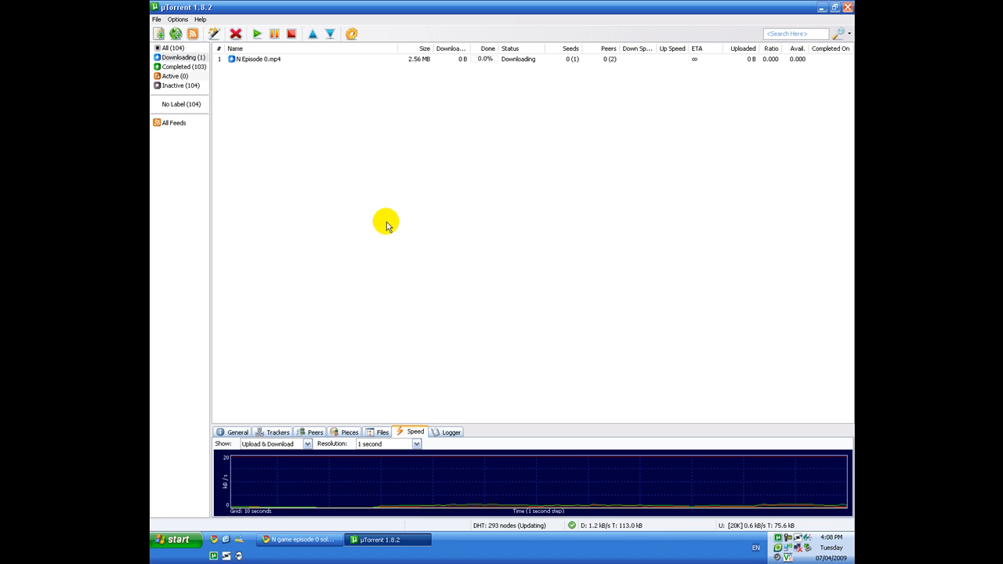
pyautogui.moveTo(323, 107)
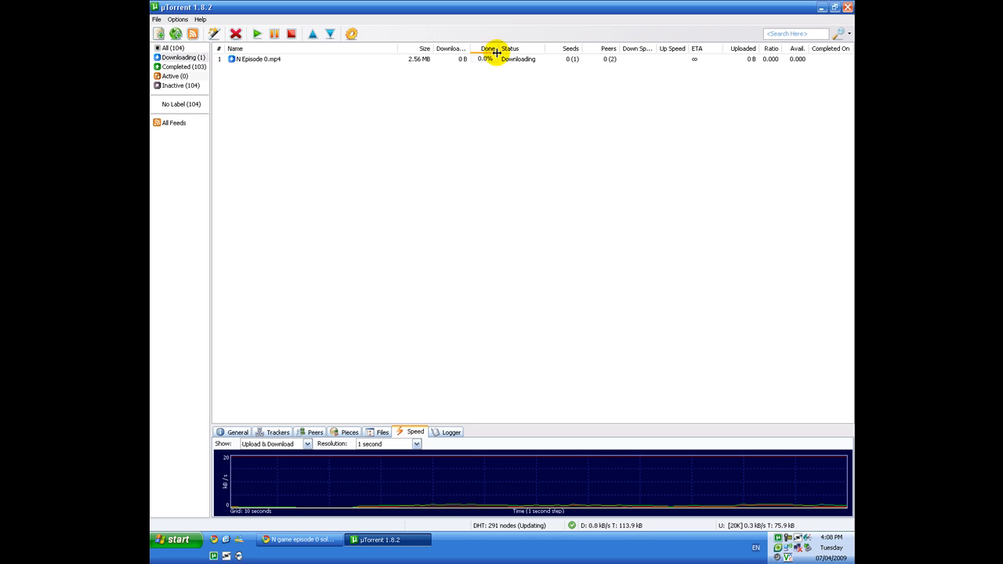
pyautogui.moveTo(514, 107)
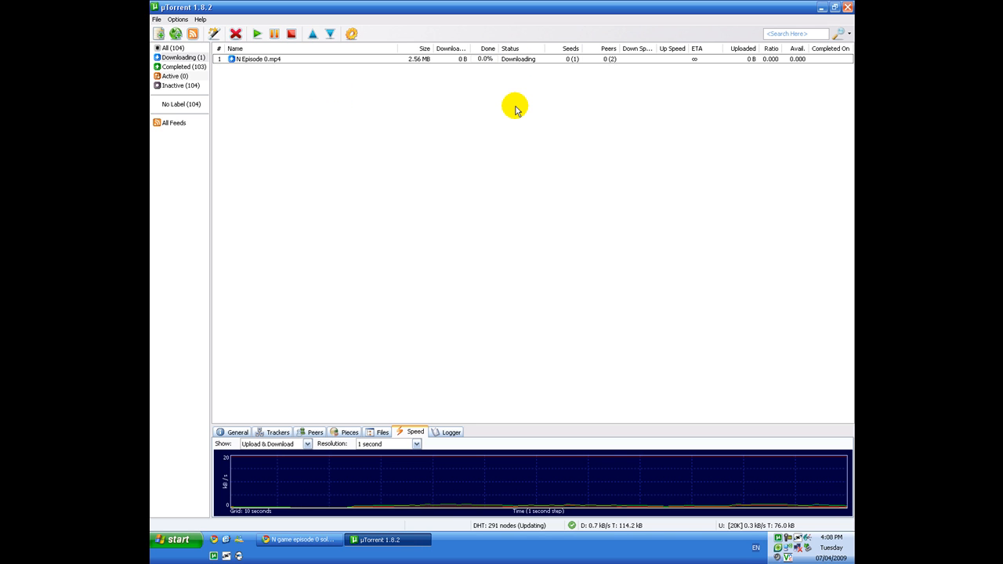
pyautogui.moveTo(494, 109)
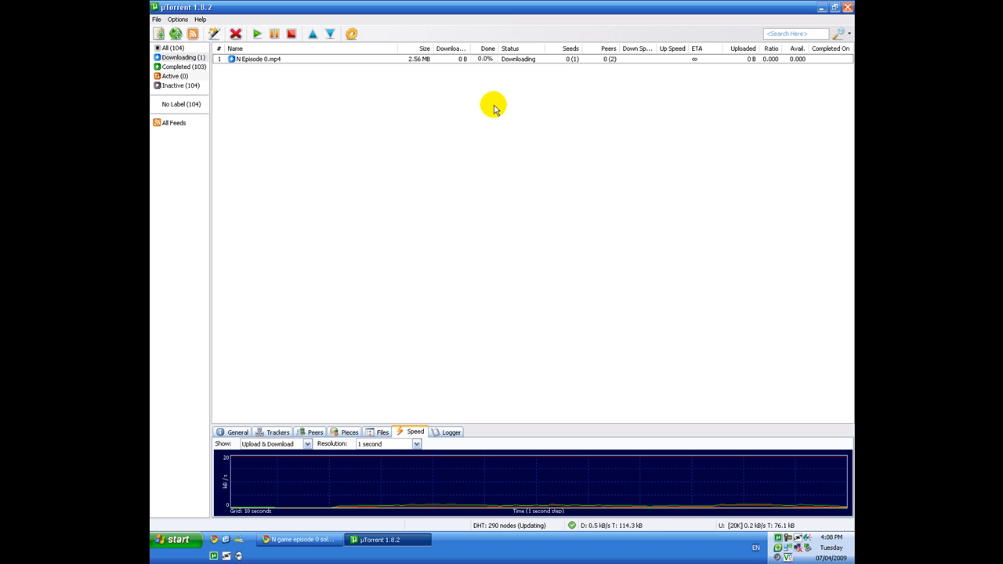
pyautogui.moveTo(458, 148)
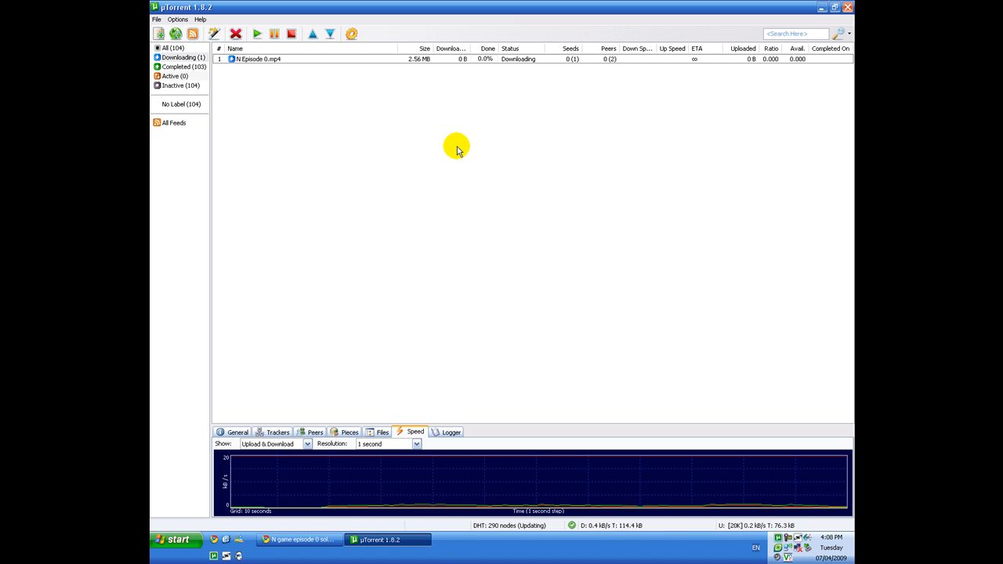
pyautogui.moveTo(433, 218)
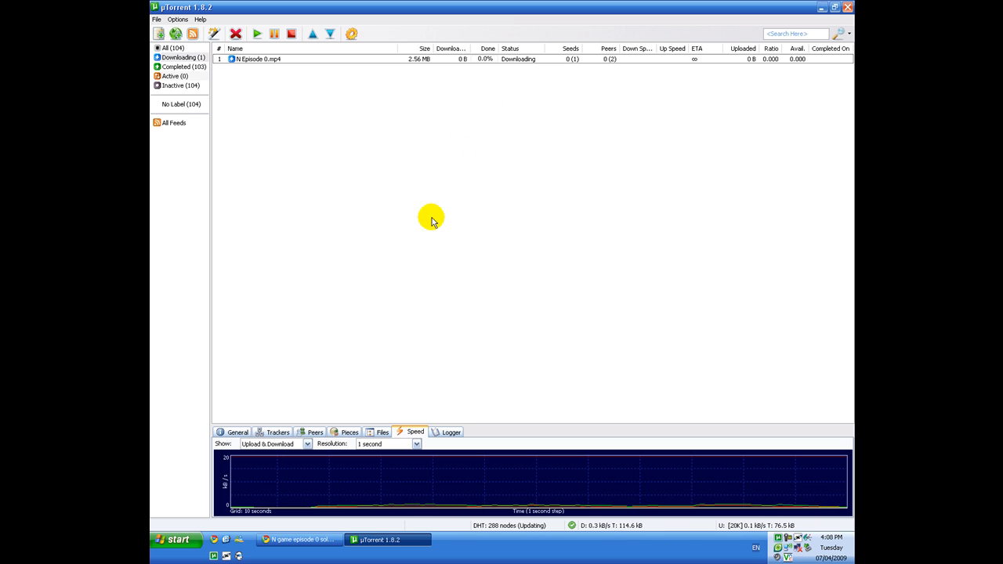
pyautogui.moveTo(361, 233)
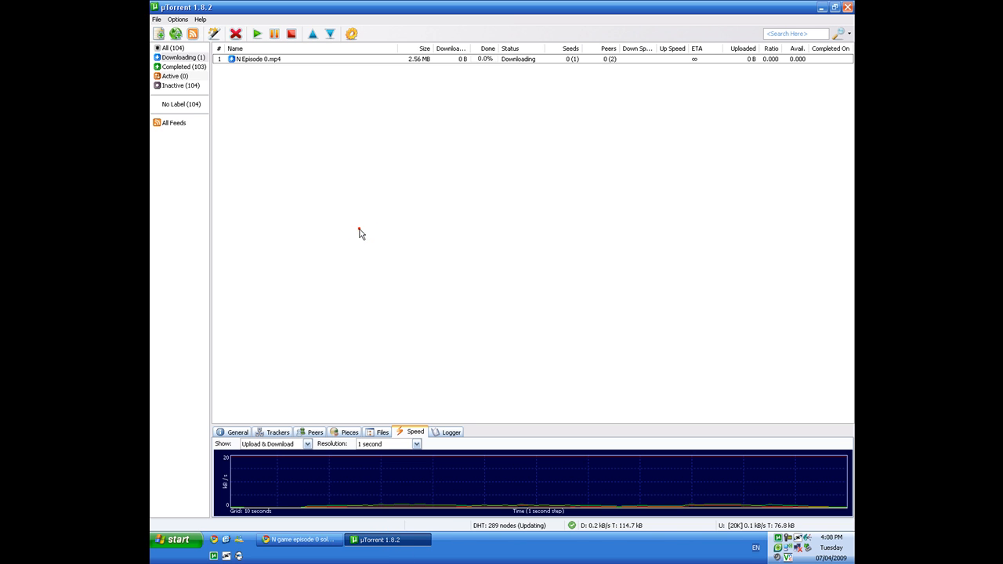
pyautogui.moveTo(359, 229)
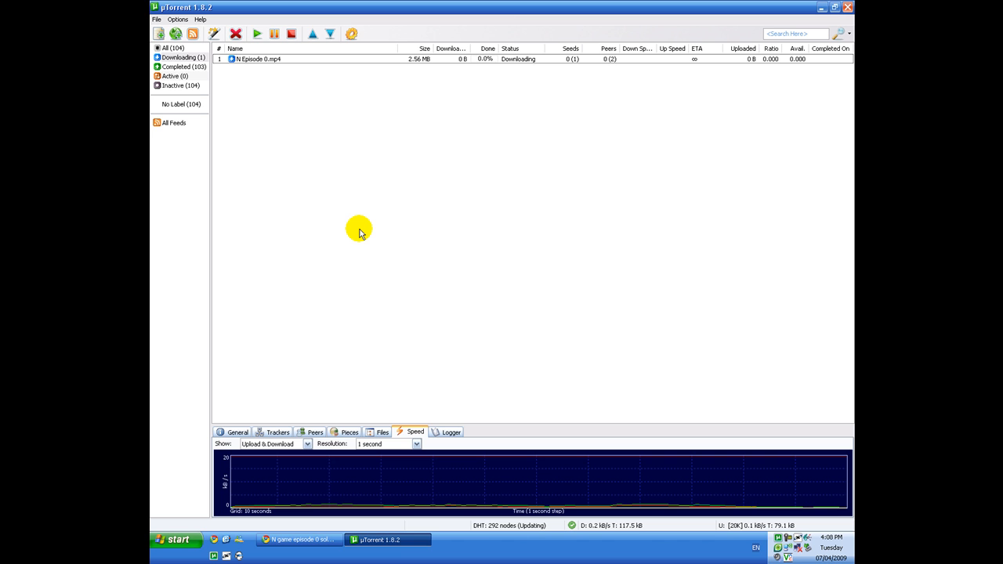
pyautogui.moveTo(392, 539)
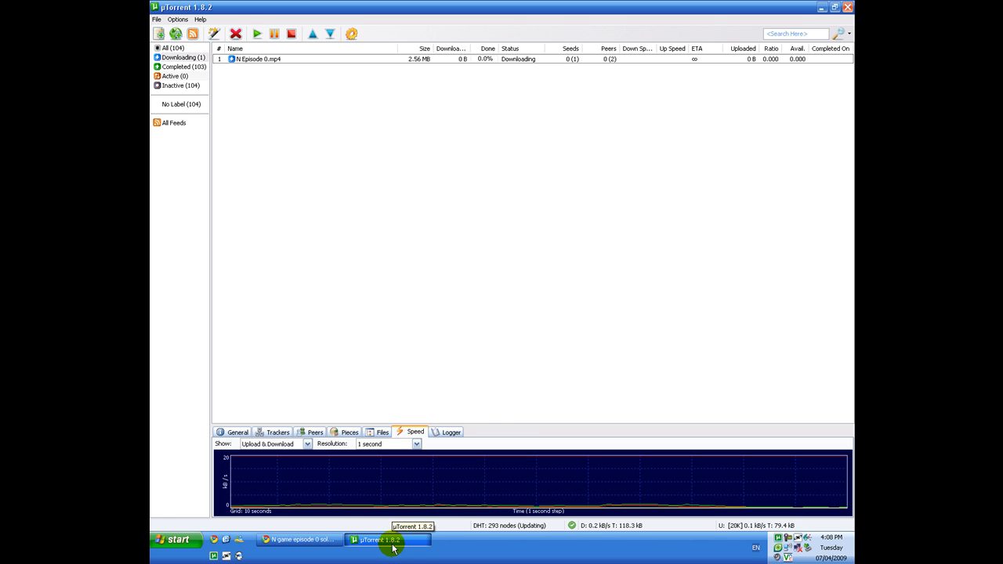
# - Open Preferences from the Options menu and show the Web UI settings page
pyautogui.click(299, 539)
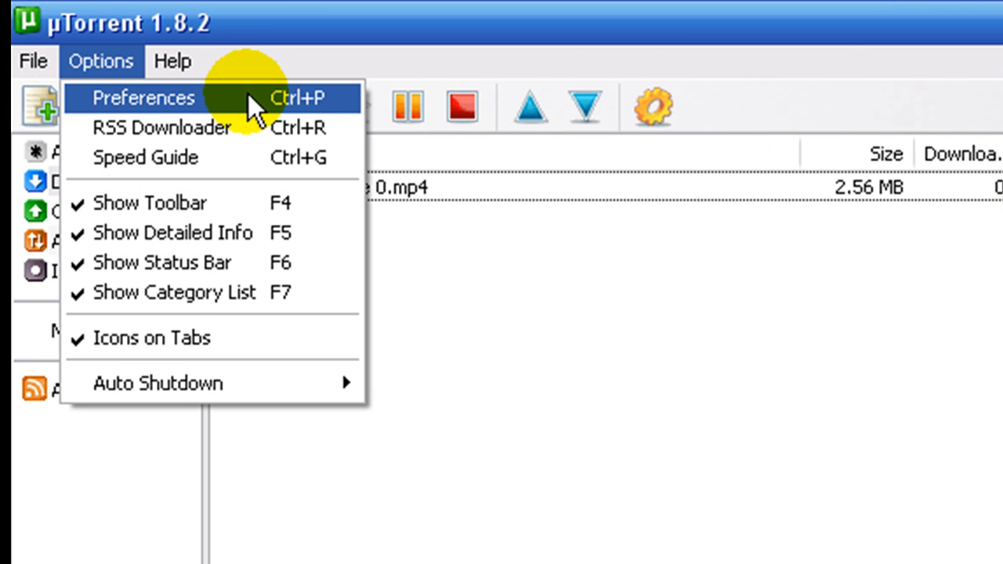
pyautogui.click(142, 97)
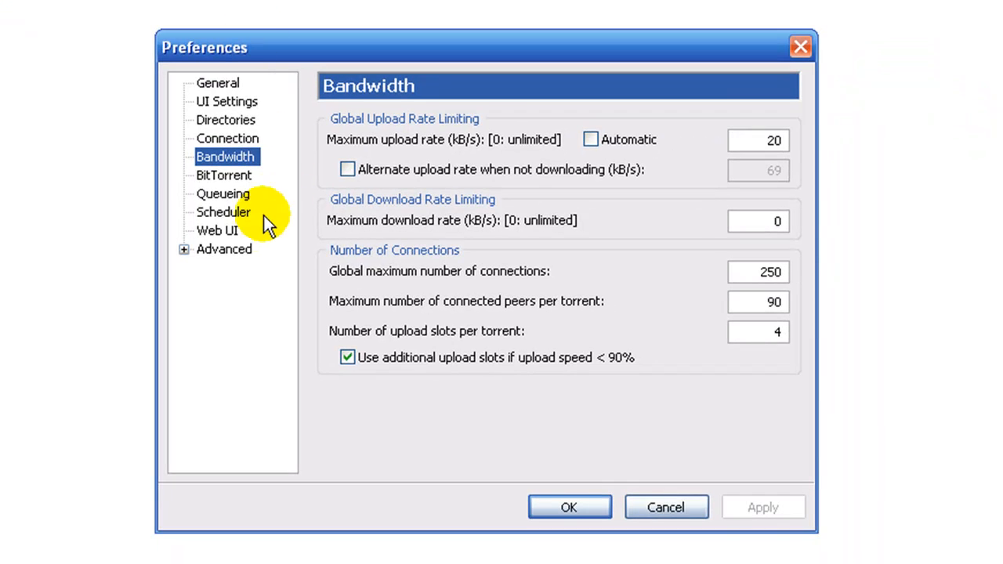
pyautogui.click(216, 228)
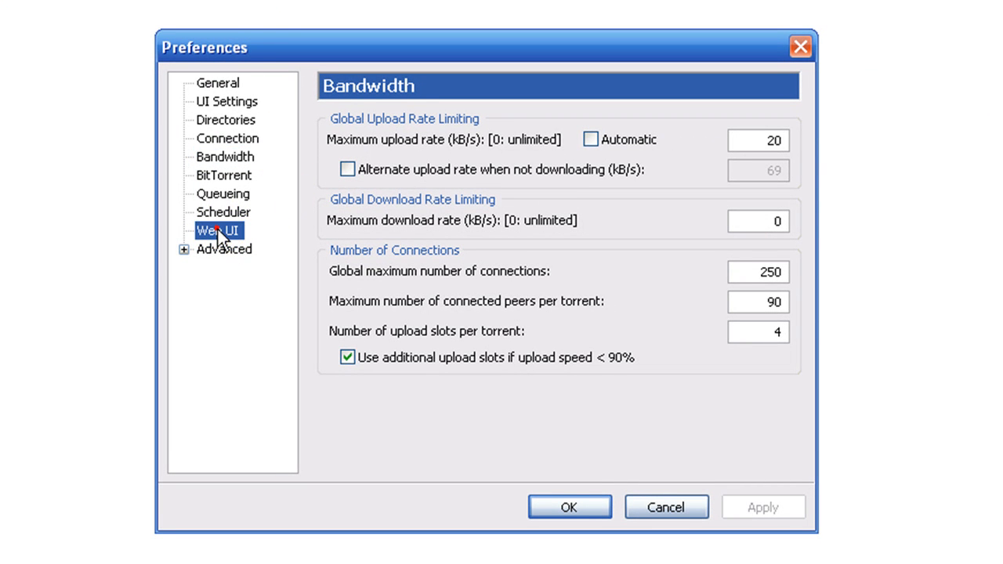
pyautogui.click(219, 229)
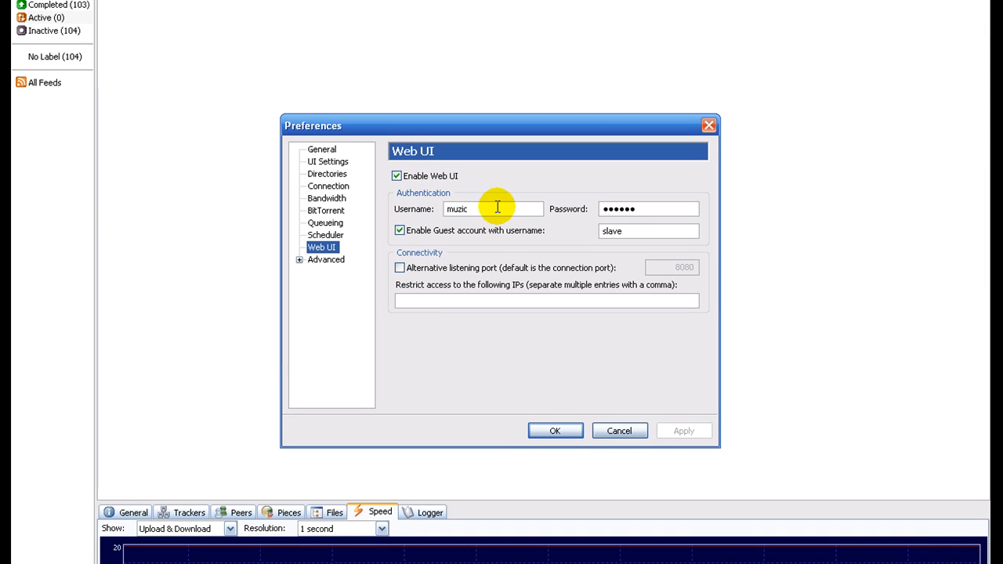
pyautogui.moveTo(505, 243)
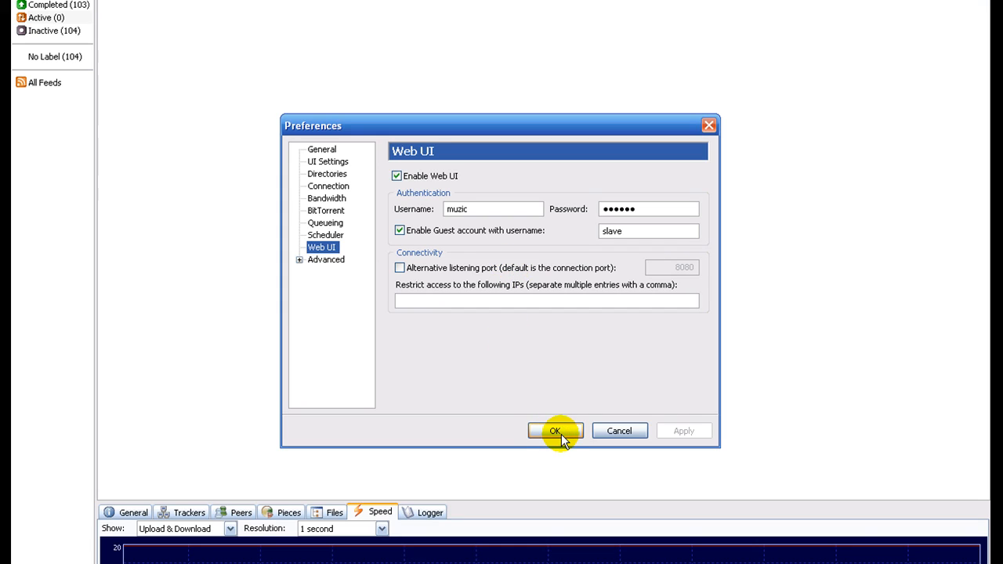
pyautogui.moveTo(576, 432)
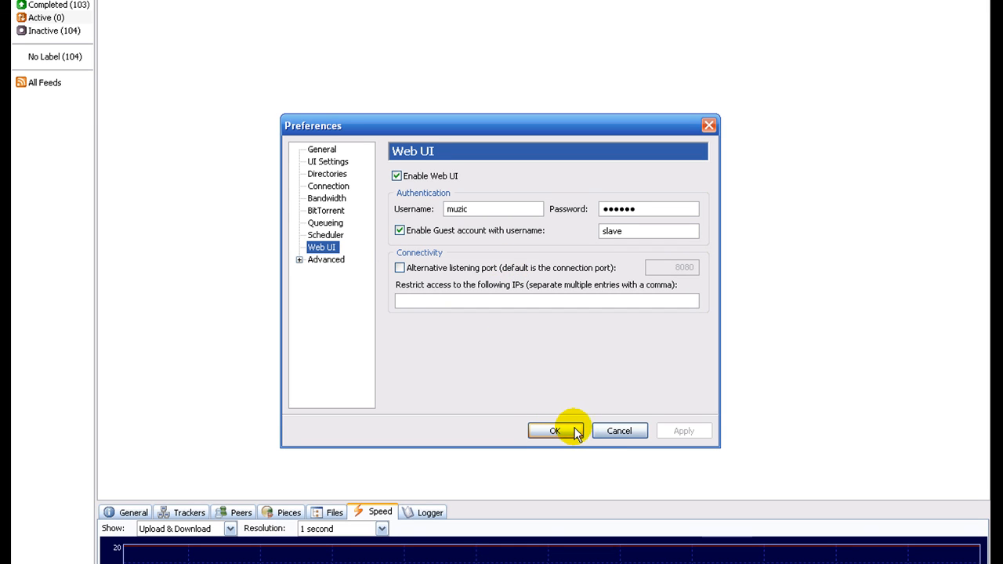
pyautogui.moveTo(337, 223)
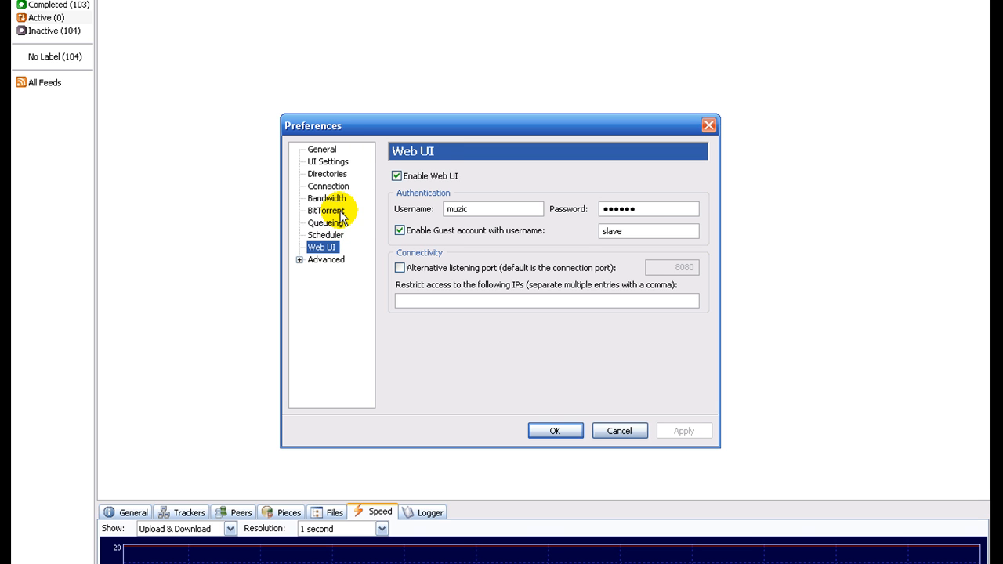
# - Review the Bandwidth, General and Connection preference pages showing incoming port 15328
pyautogui.click(326, 198)
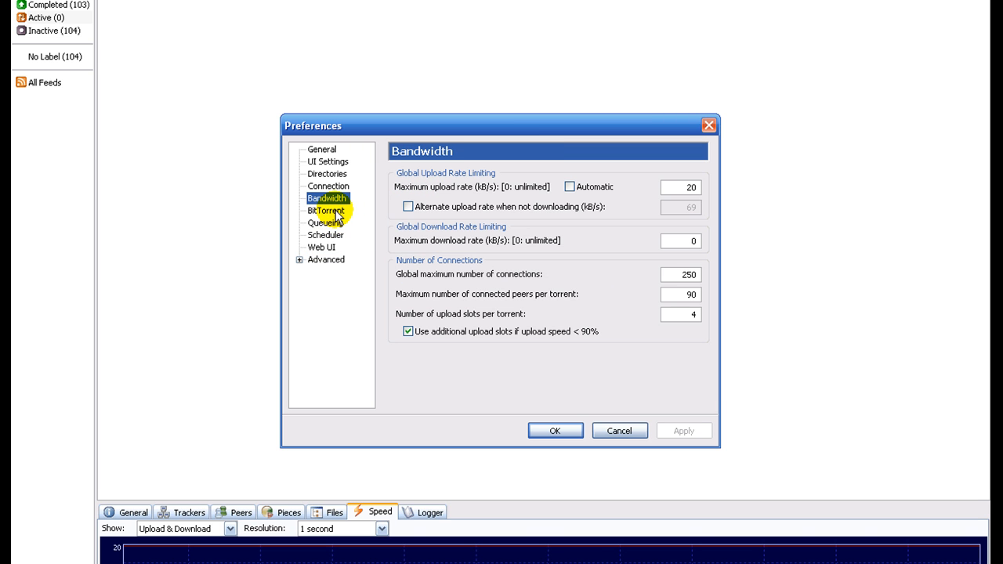
pyautogui.click(322, 149)
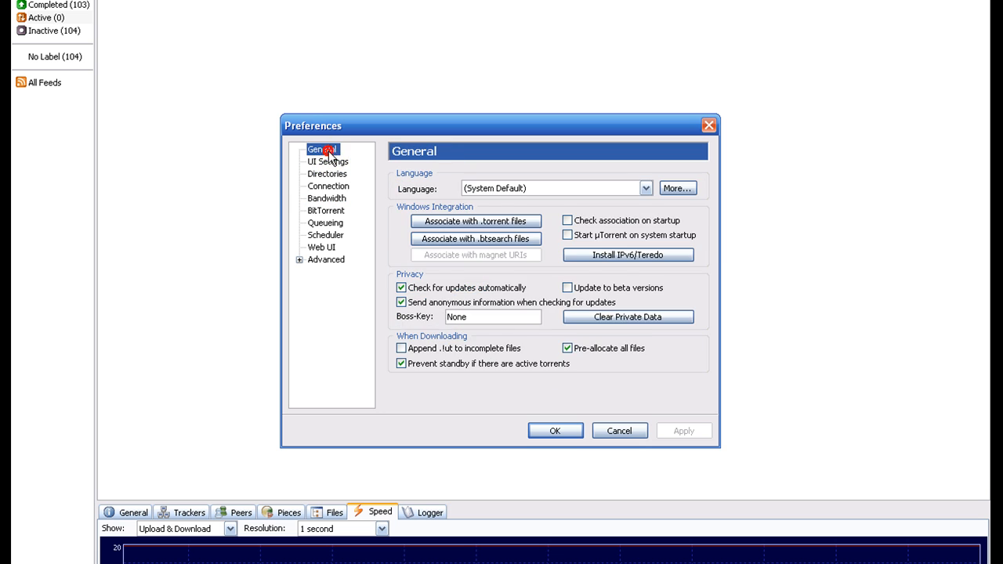
pyautogui.click(328, 185)
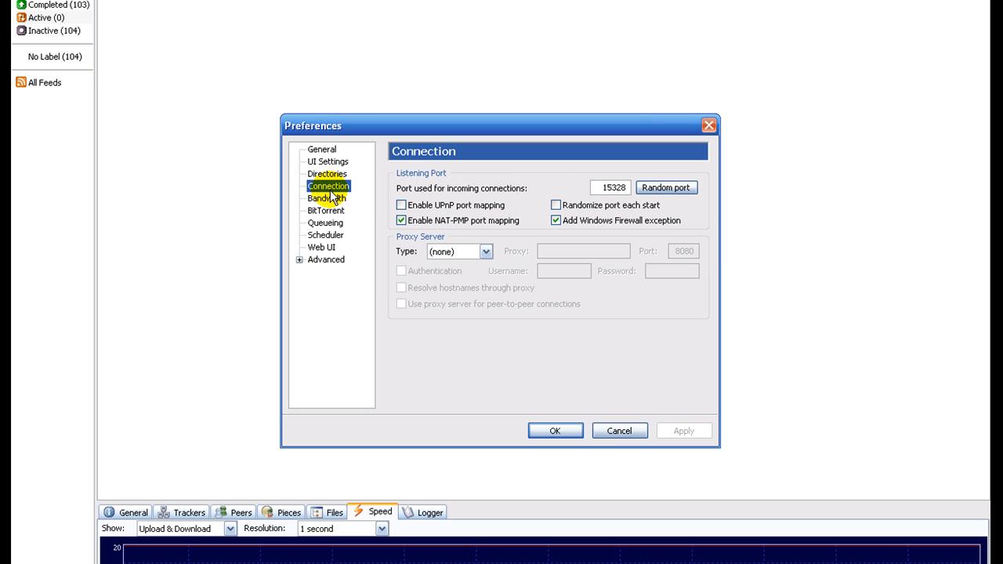
pyautogui.moveTo(332, 196)
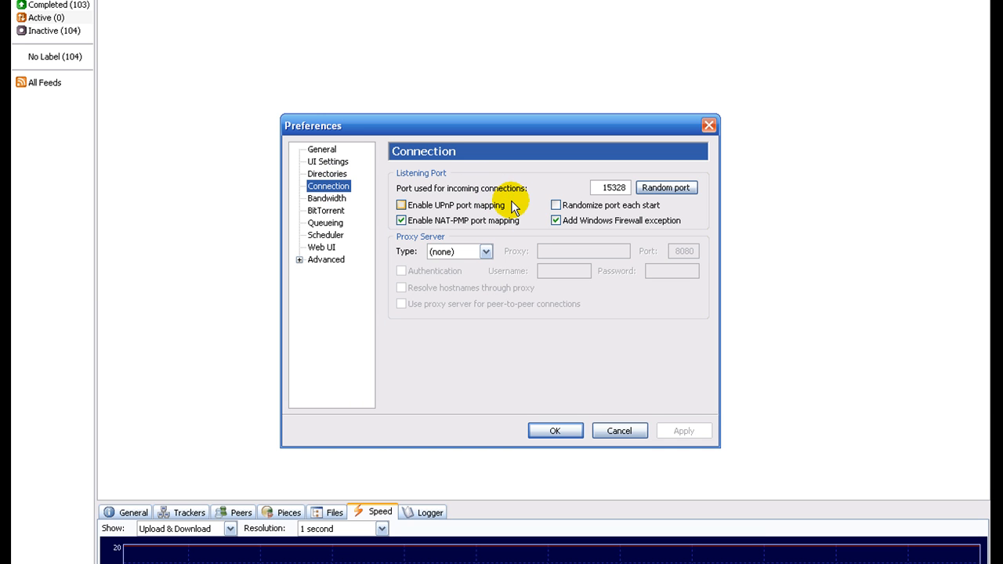
pyautogui.click(610, 188)
pyautogui.write('http://192.16')
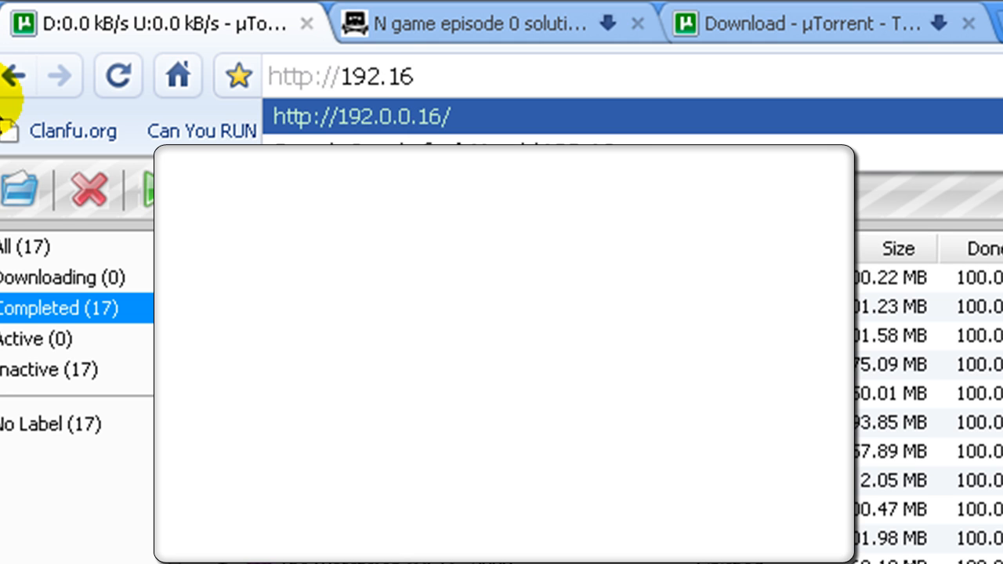
# - Load the uTorrent WebUI at 192.168.1.102:9000 in Chrome
pyautogui.write('8.1.')
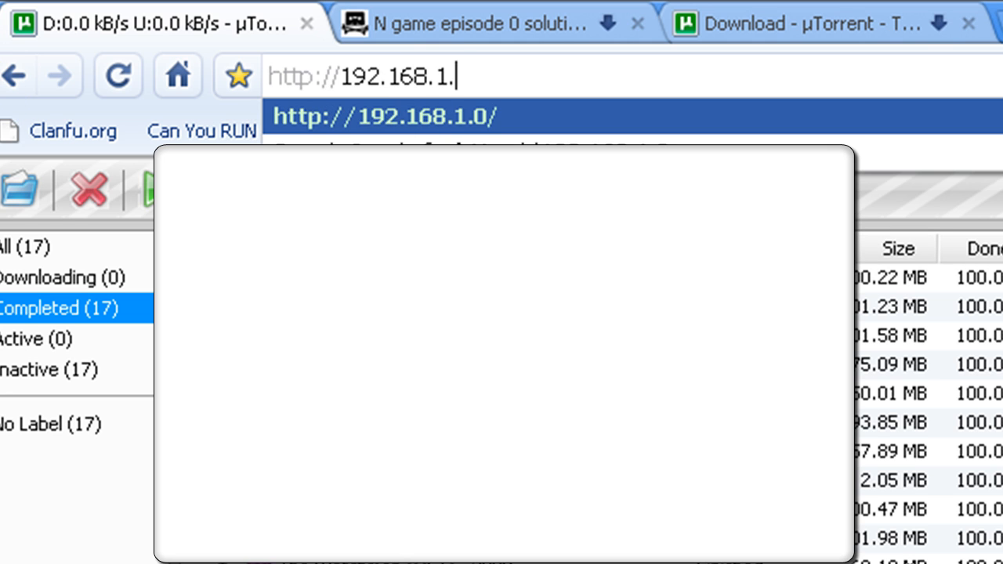
pyautogui.write('102')
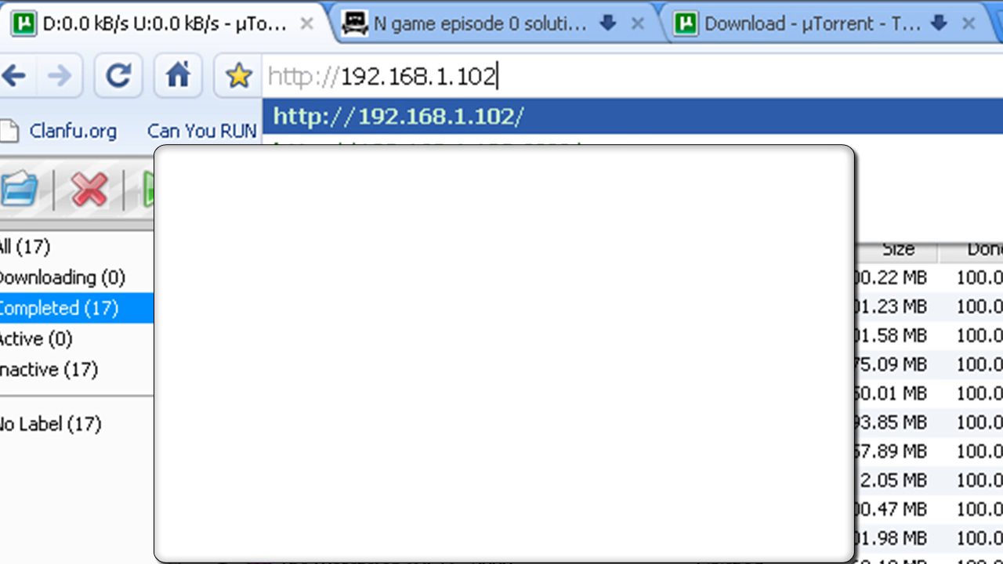
pyautogui.write(':')
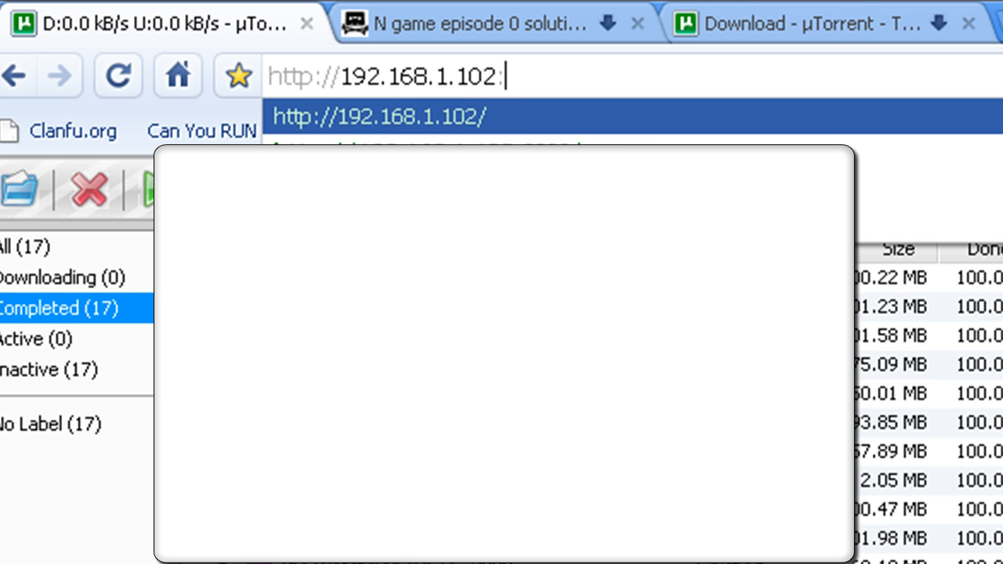
pyautogui.write('9000/gui/')
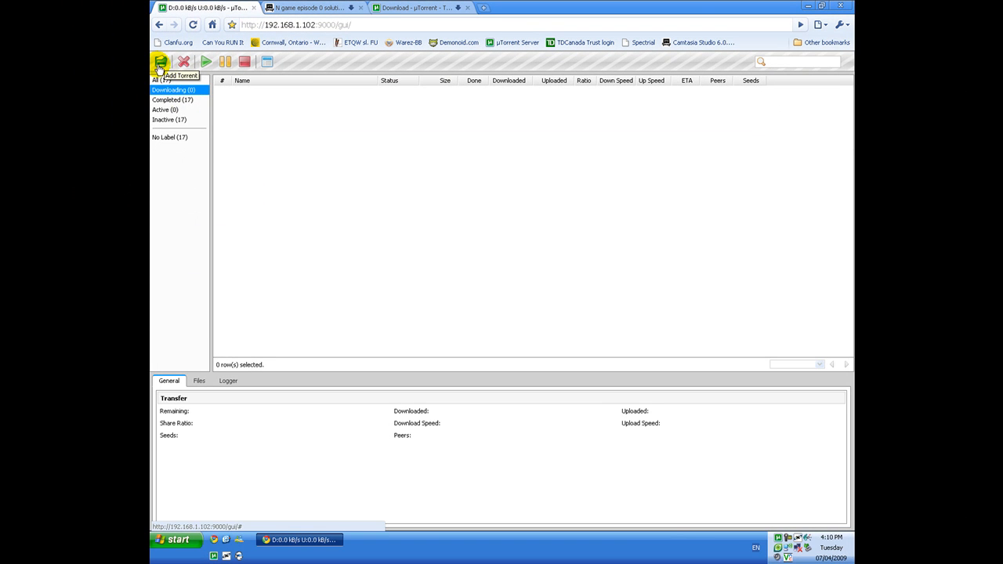
# - Open the WebUI's Add Torrent box, then switch to the µTorrent download page
pyautogui.click(159, 62)
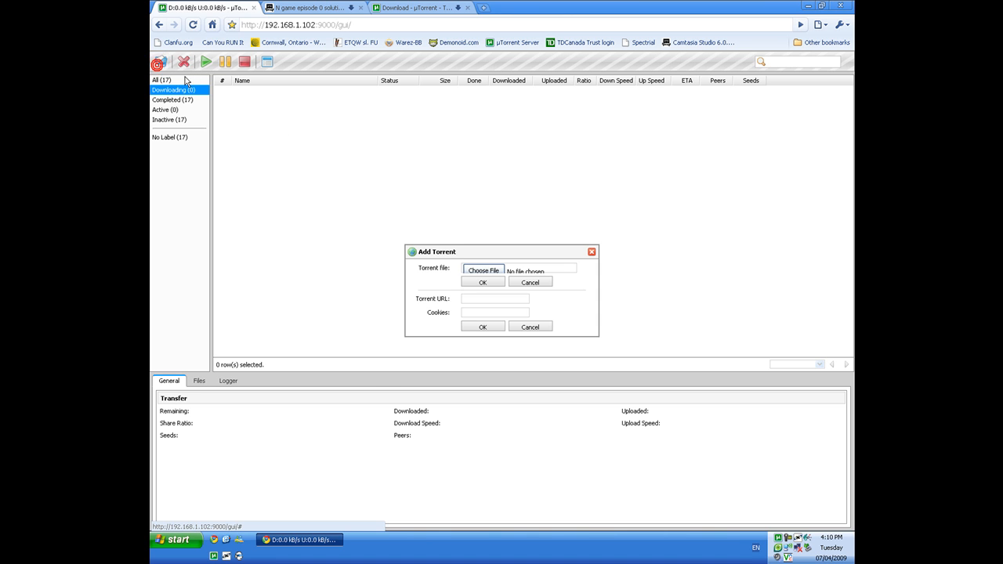
pyautogui.click(496, 297)
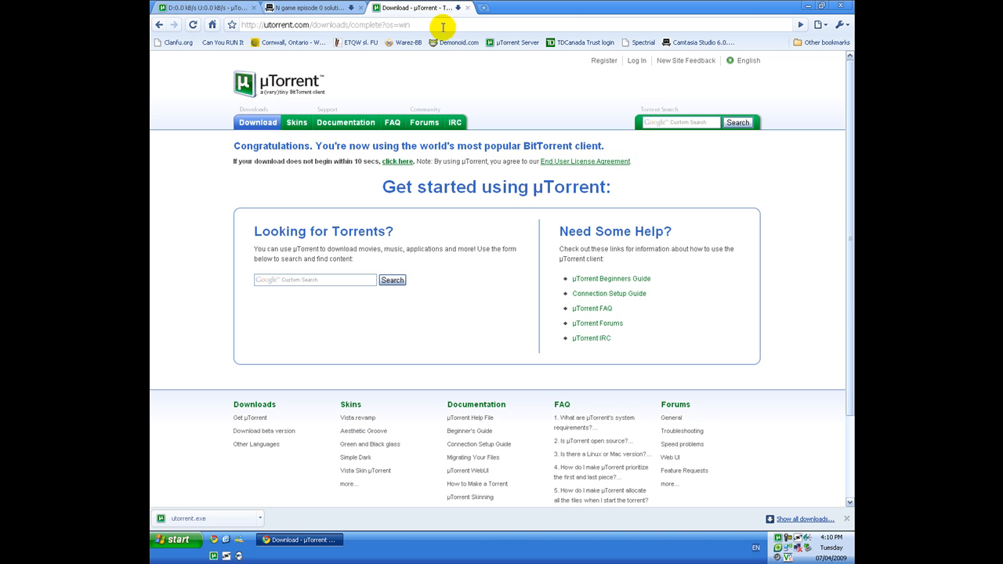
# - Copy the 'DOWNLOAD THIS TORRENT' link address on the Pirate Bay page and return to the uTorrent Web UI
pyautogui.click(312, 6)
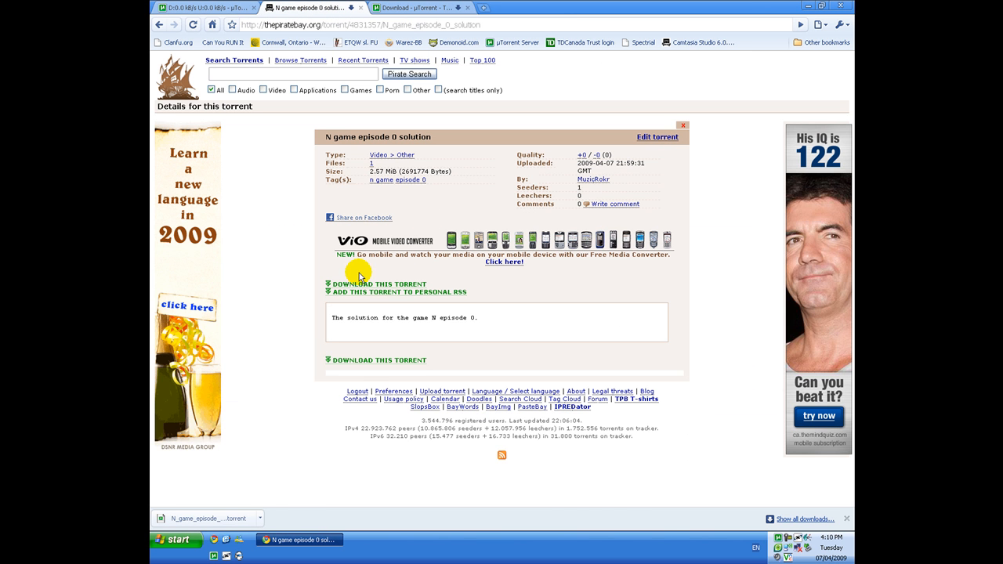
pyautogui.moveTo(392, 286)
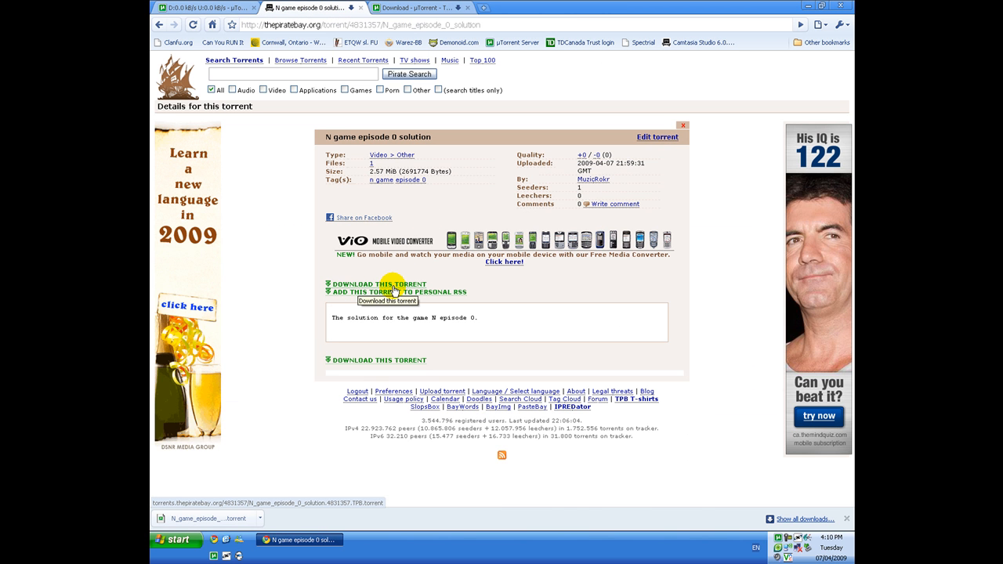
pyautogui.rightClick(381, 283)
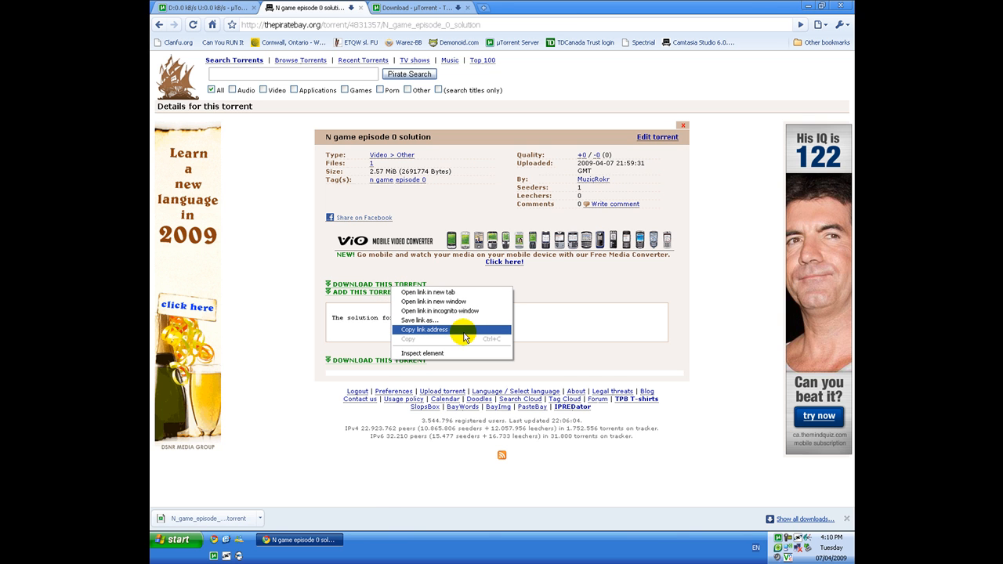
pyautogui.moveTo(447, 335)
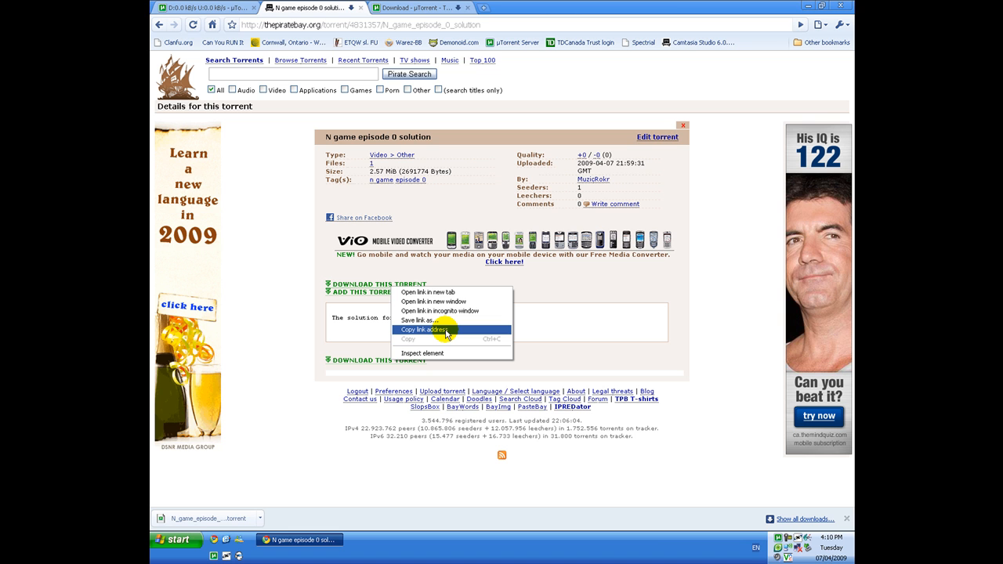
pyautogui.click(426, 329)
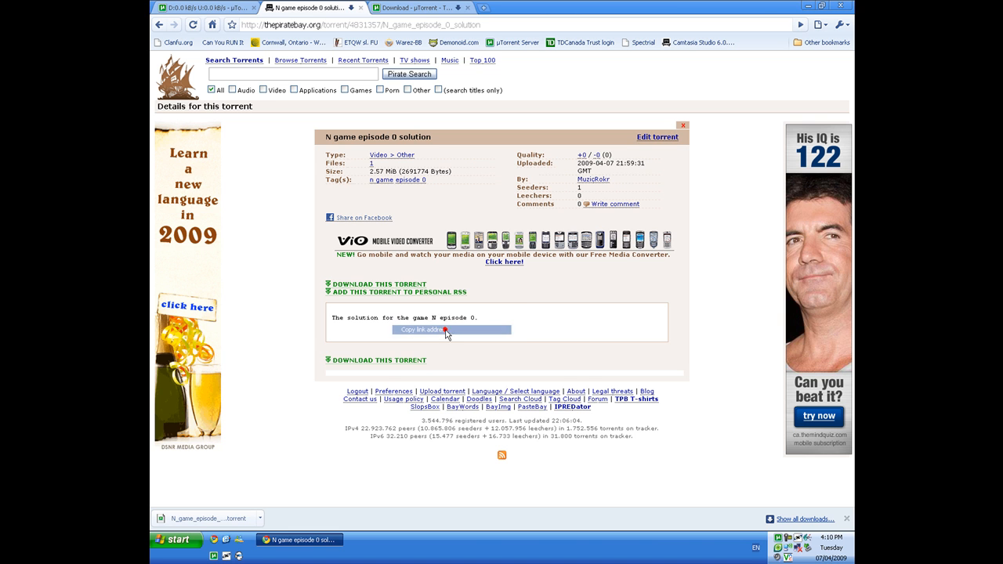
pyautogui.click(415, 6)
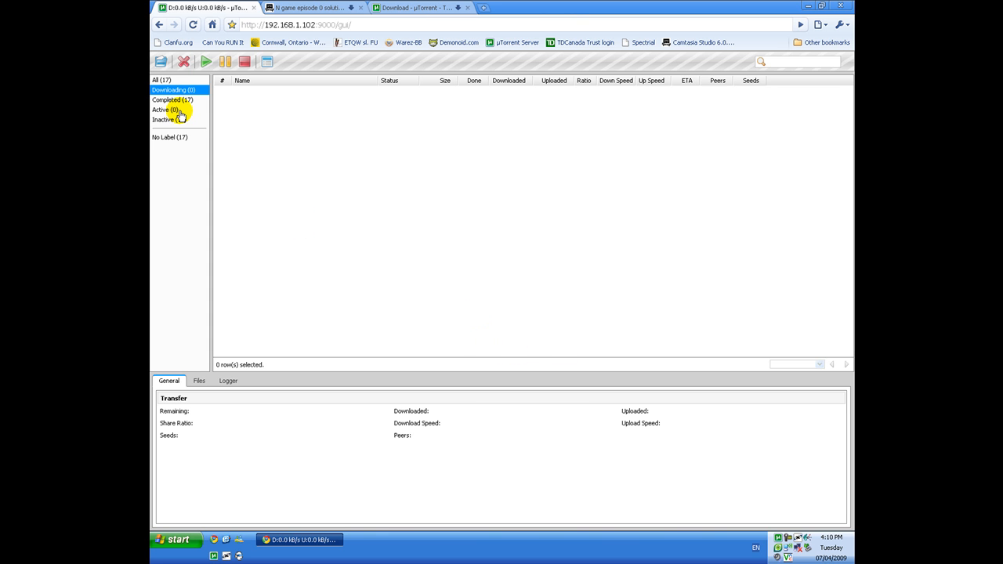
pyautogui.moveTo(325, 132)
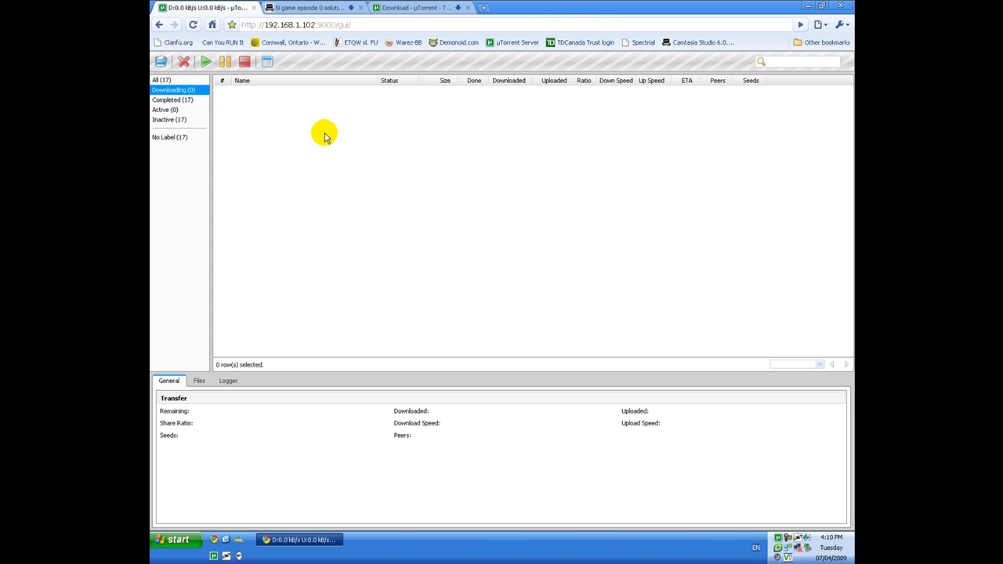
pyautogui.moveTo(313, 540)
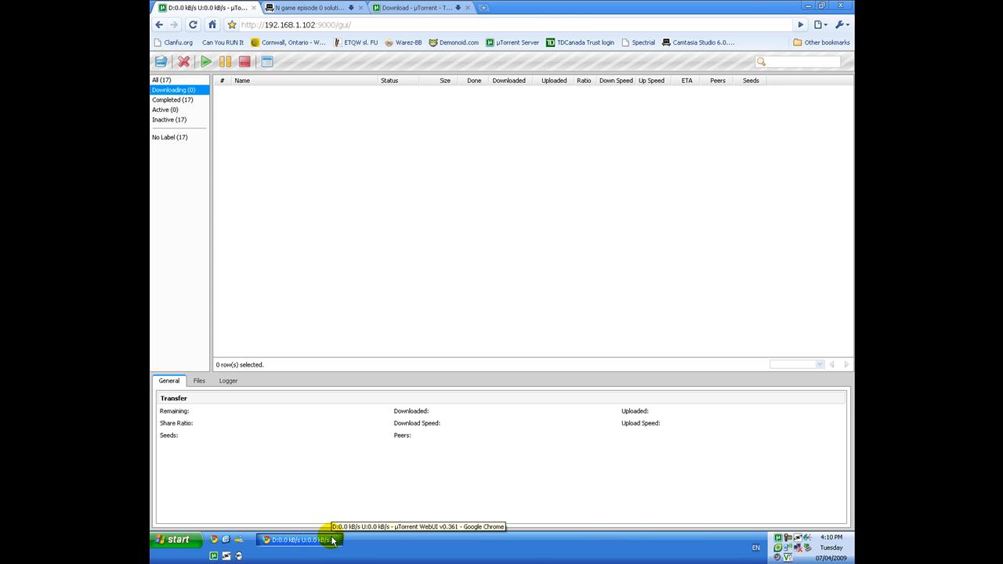